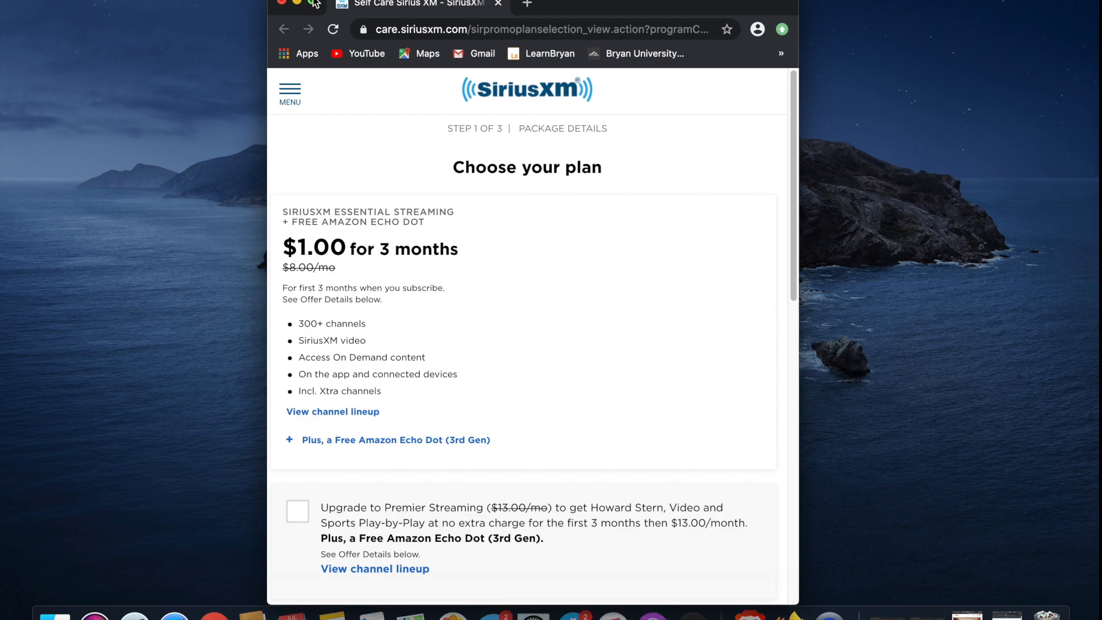
- Choose the Essential Streaming $1 plan with the free Echo Dot, leaving Premium unticked
{"action": "scroll", "scroll_direction": "down", "scroll_amount": 3}
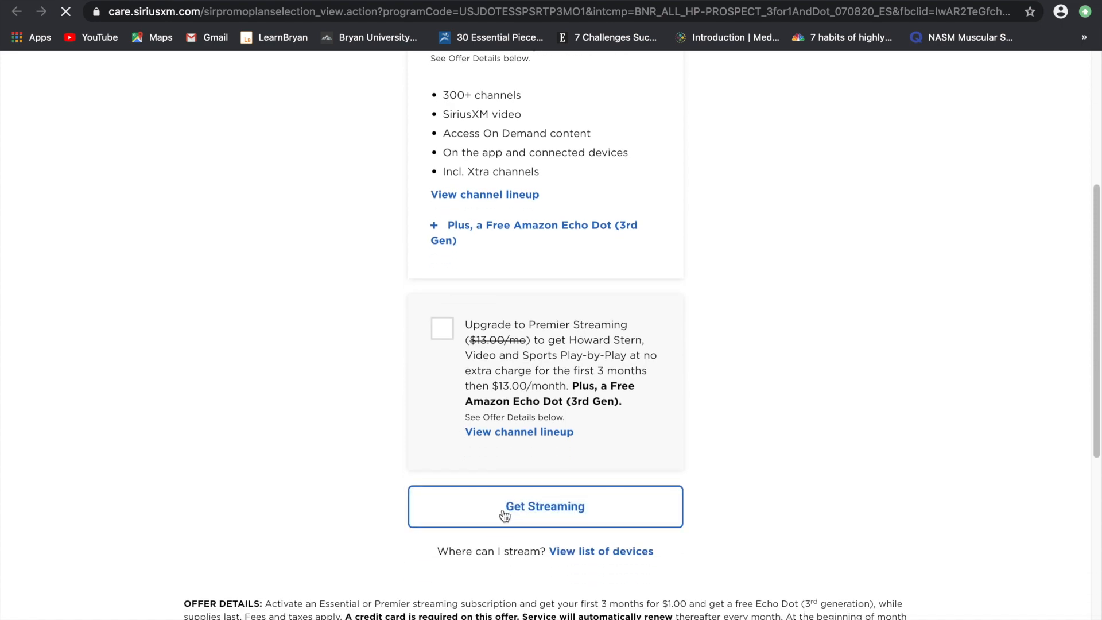
{"action": "left_click", "coordinate": [544, 506]}
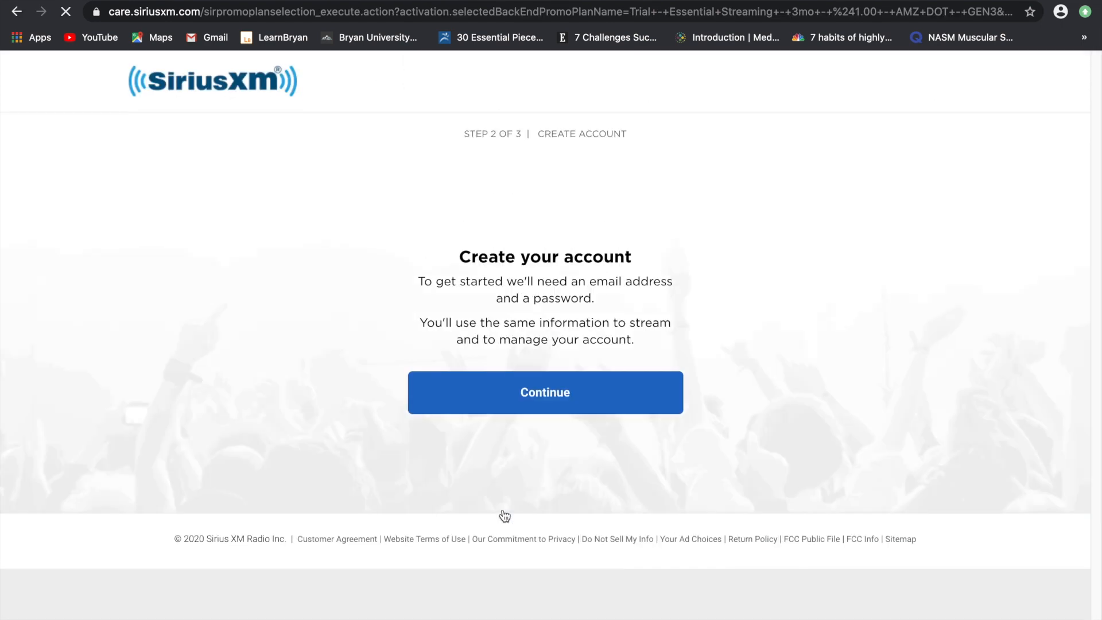
{"action": "left_click", "coordinate": [544, 392]}
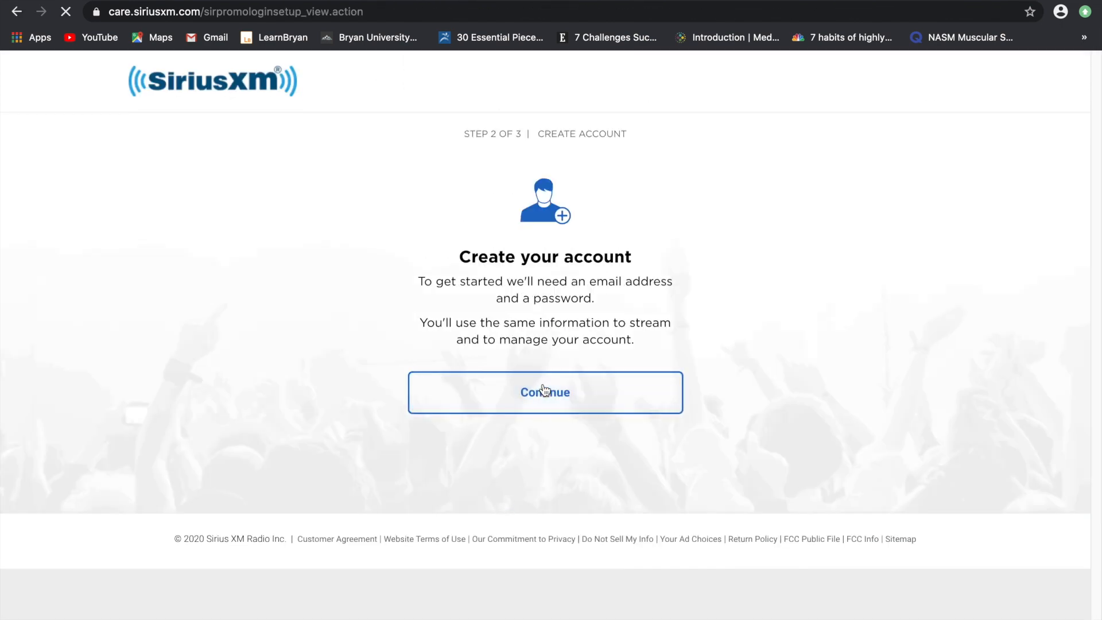
{"action": "left_click", "coordinate": [545, 391]}
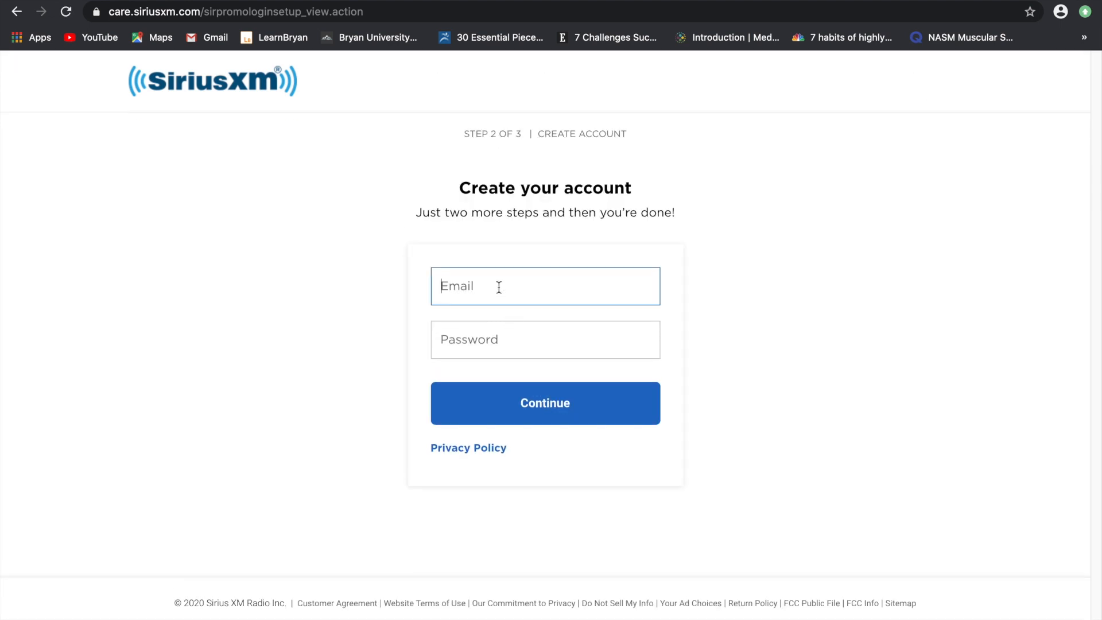
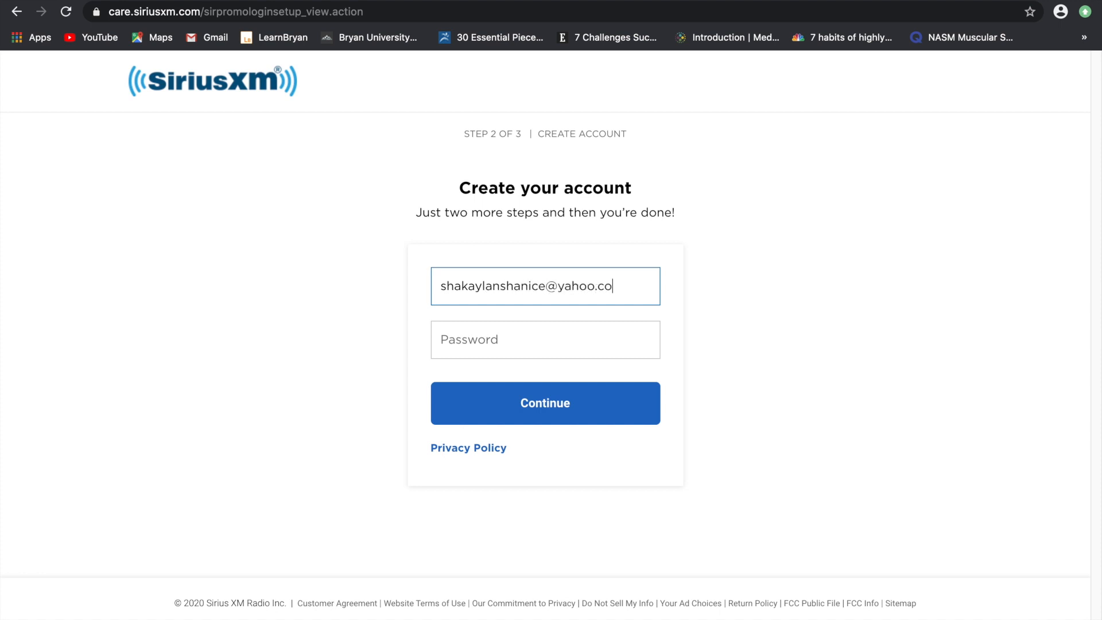
{"action": "left_click", "coordinate": [545, 339]}
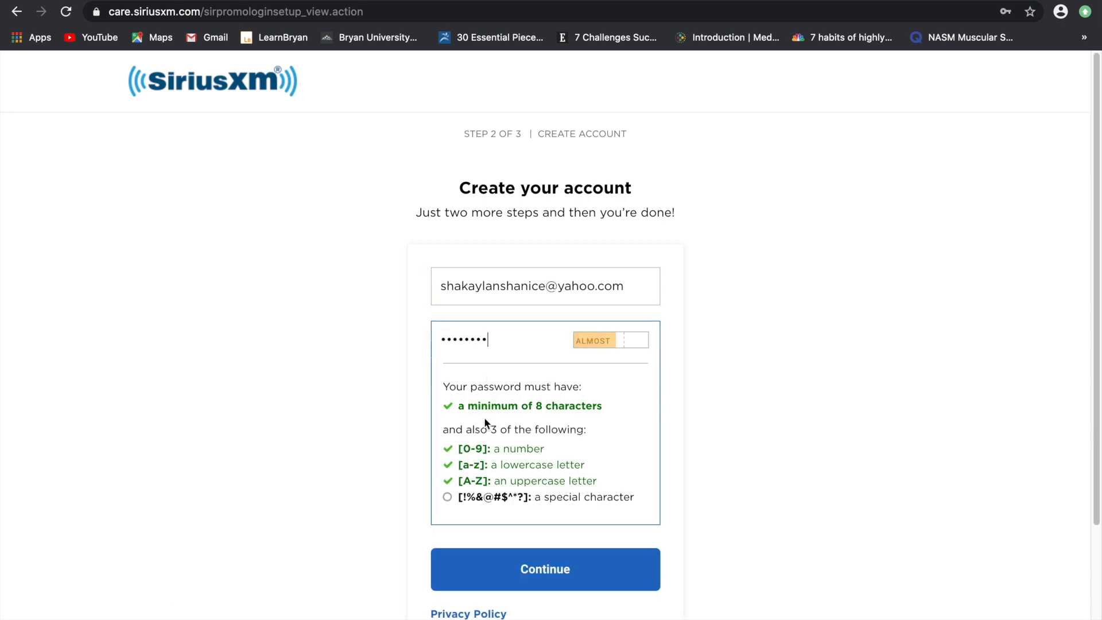
- Submit the new account, correcting the password after the policy error to reach payment setup
{"action": "left_click", "coordinate": [545, 568]}
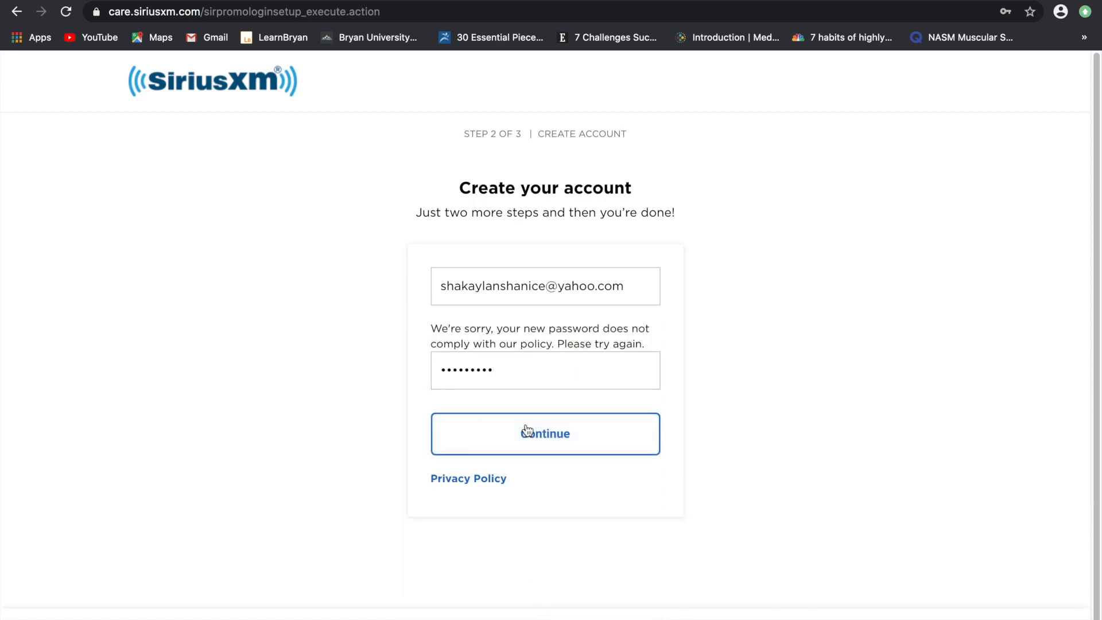
{"action": "left_click", "coordinate": [545, 433]}
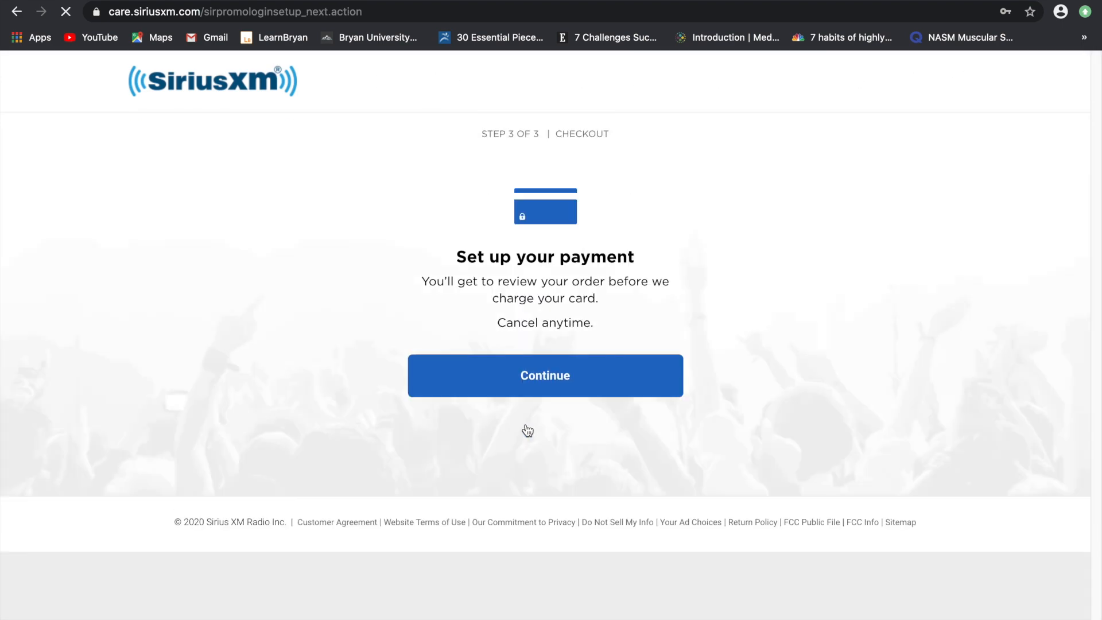
- Proceed to payment setup and enter 'shakaylan' as the billing first name
{"action": "left_click", "coordinate": [545, 375]}
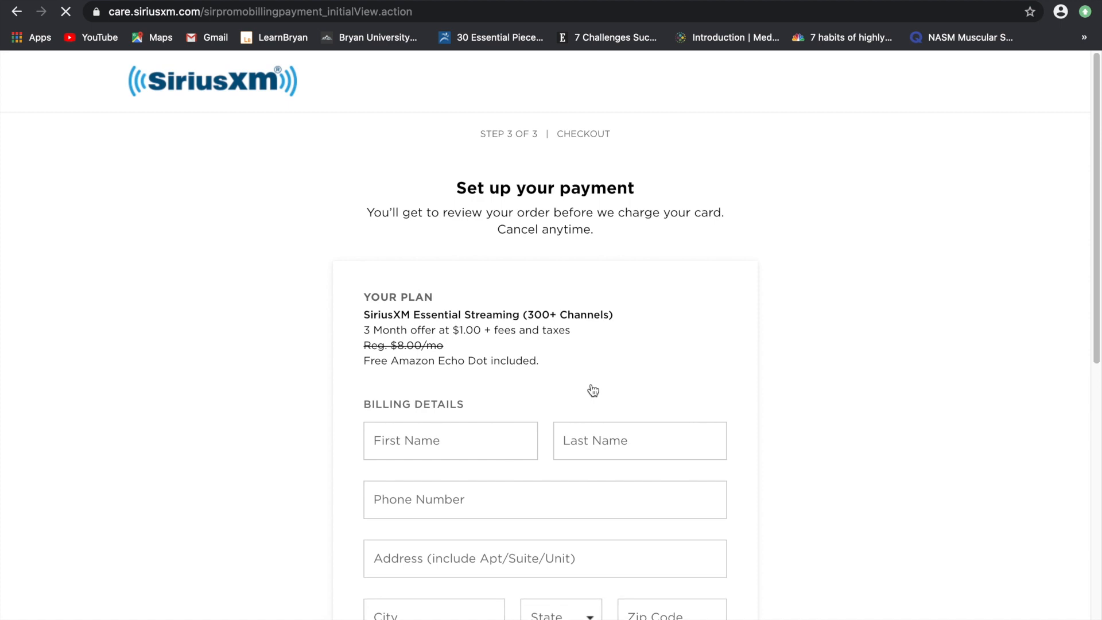
{"action": "scroll", "scroll_direction": "down", "scroll_amount": 3}
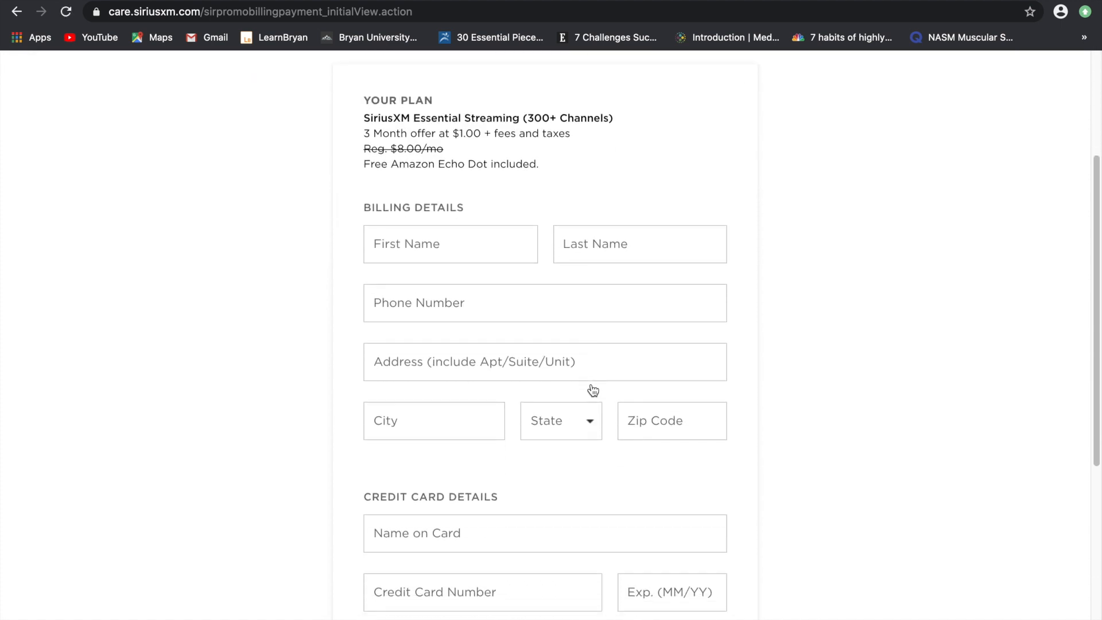
{"action": "left_click", "coordinate": [450, 243]}
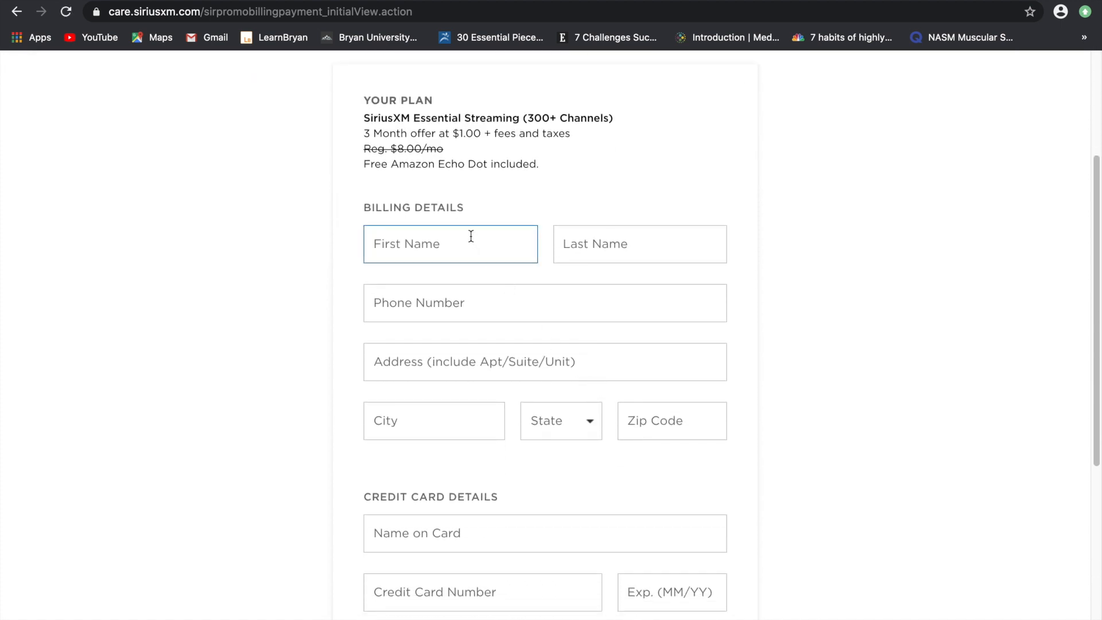
{"action": "type", "text": "shakaylan"}
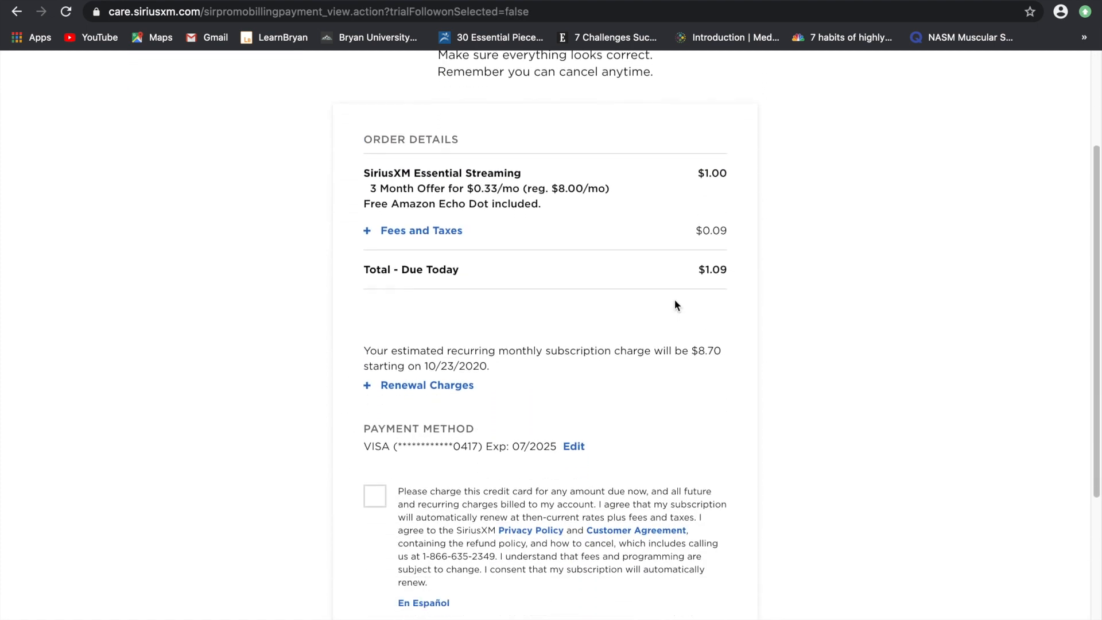
- Accept the recurring-charge agreement on the $1.09 order and start the subscription
{"action": "left_click", "coordinate": [375, 495]}
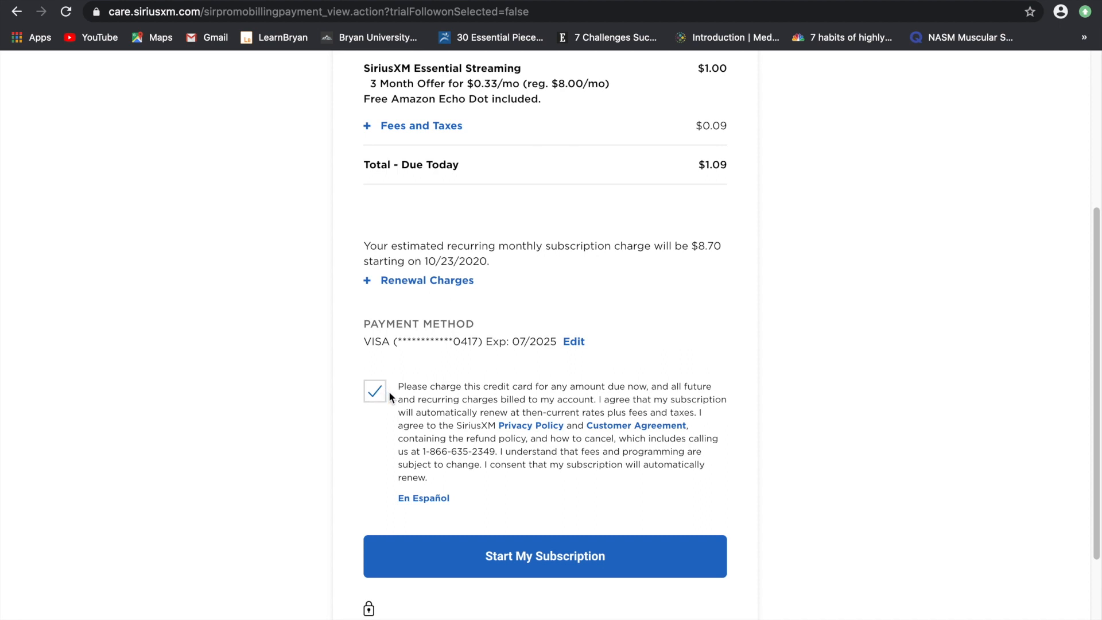
{"action": "left_click", "coordinate": [375, 390]}
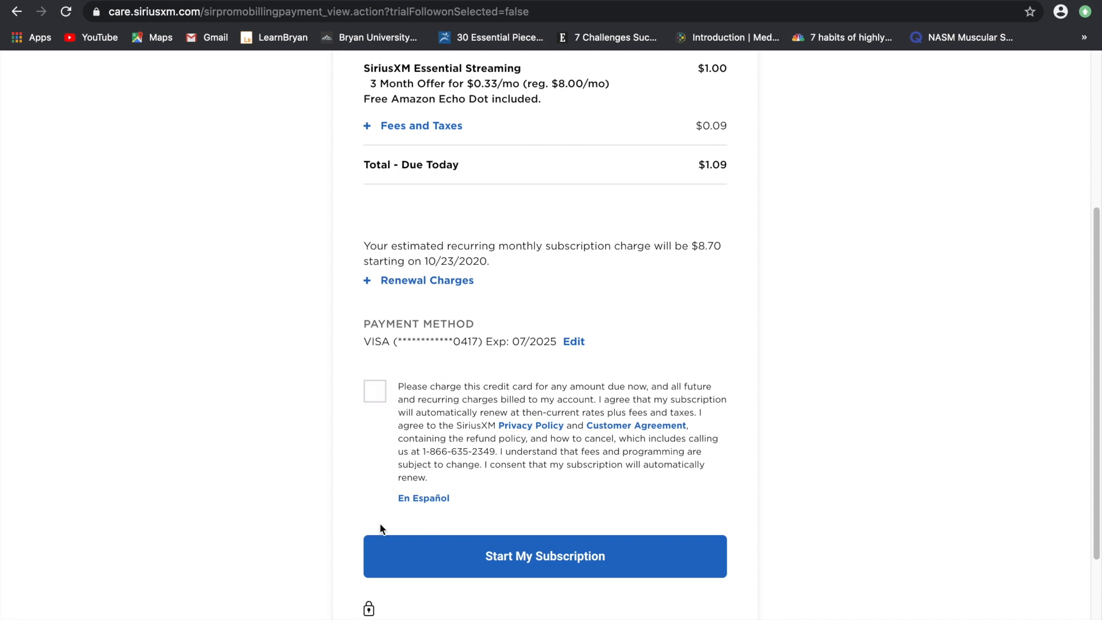
{"action": "mouse_move", "coordinate": [358, 413]}
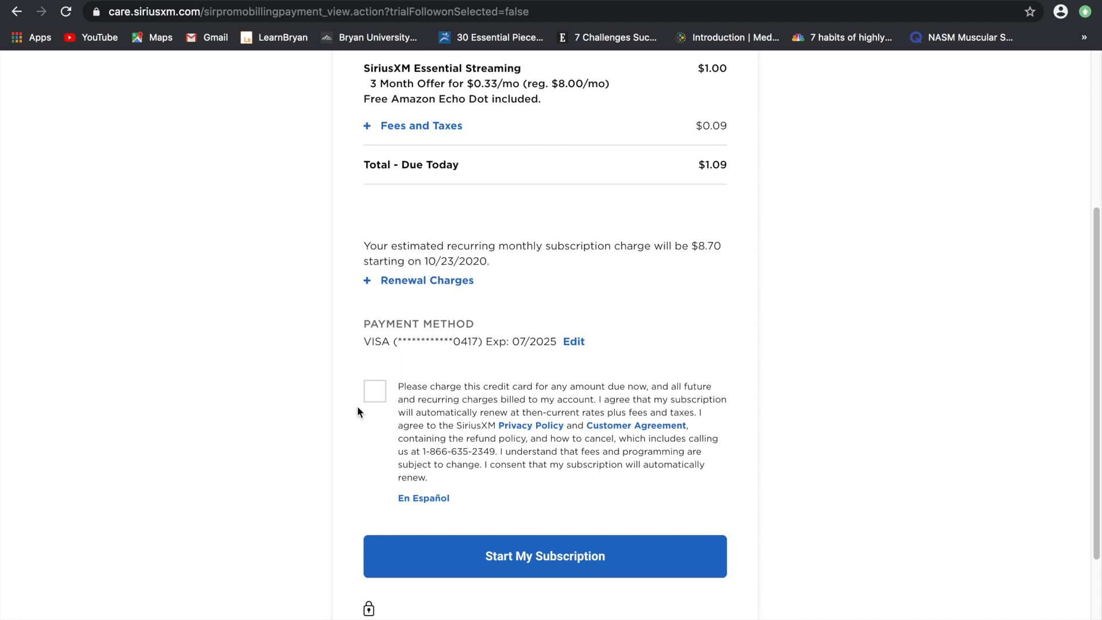
{"action": "left_click", "coordinate": [374, 391]}
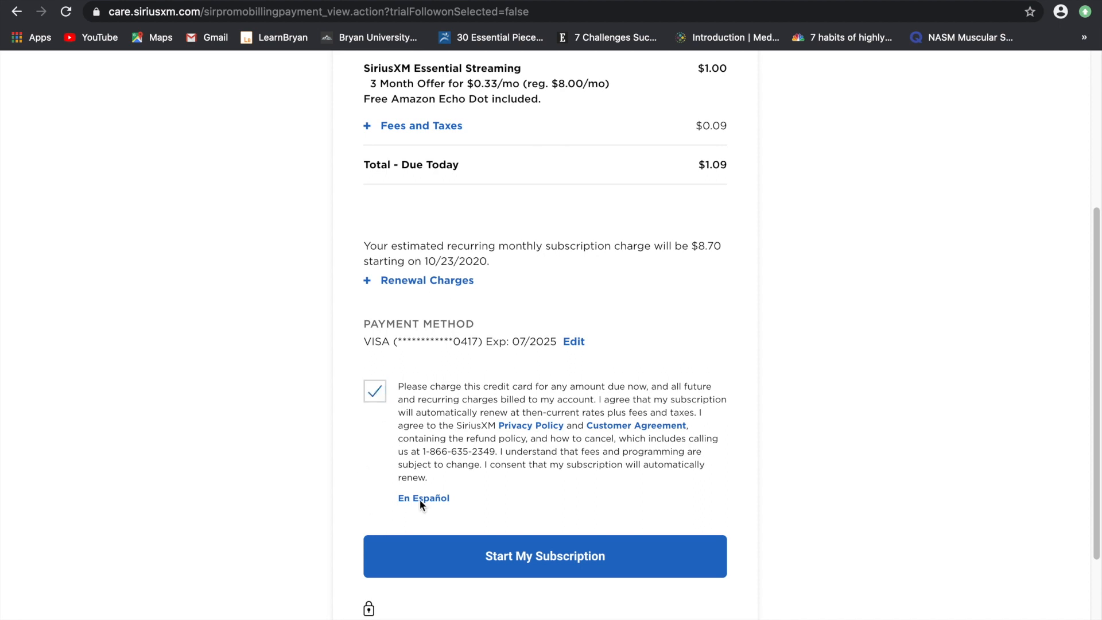
{"action": "left_click", "coordinate": [544, 556]}
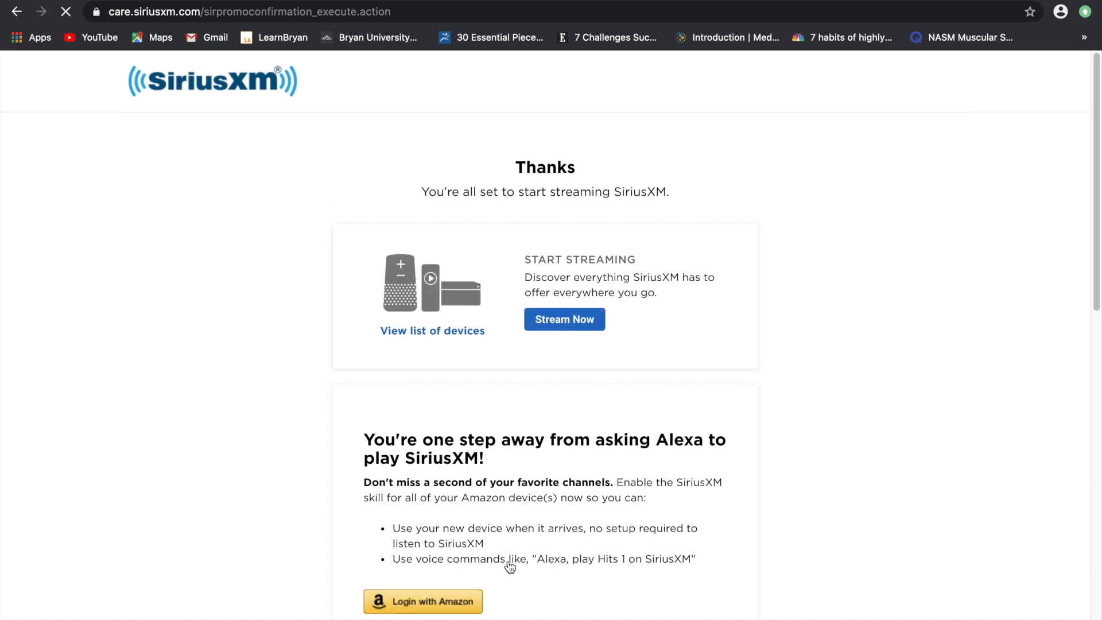
- From the Thanks page's Alexa section, choose Login with Amazon to reach the Amazon sign-in
{"action": "scroll", "scroll_direction": "down", "scroll_amount": 3}
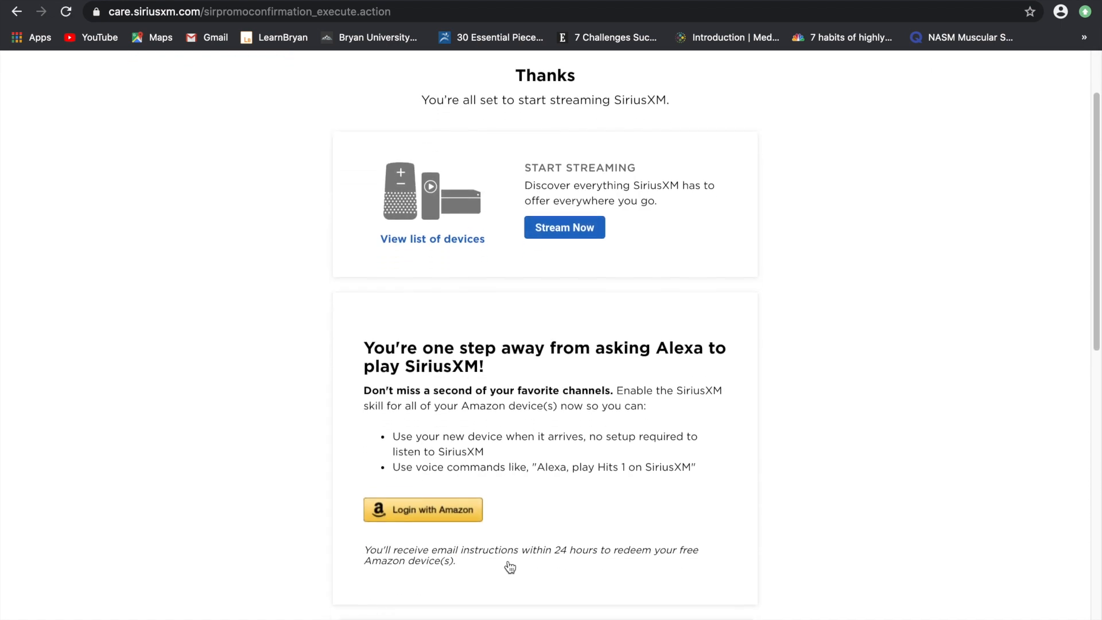
{"action": "scroll", "scroll_direction": "down", "scroll_amount": 3}
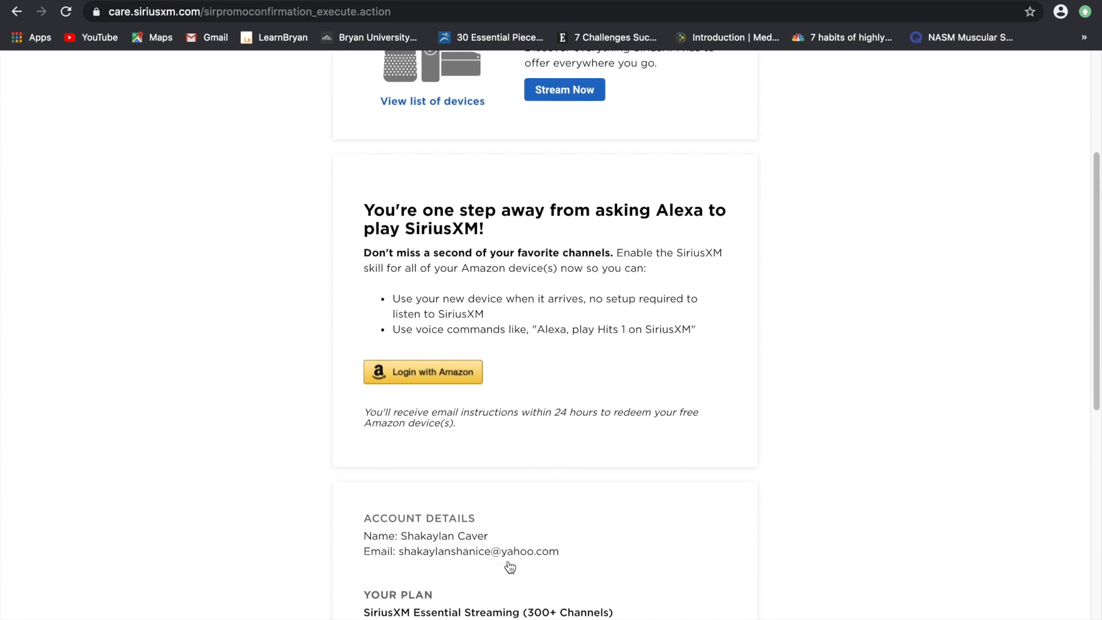
{"action": "left_click", "coordinate": [422, 372]}
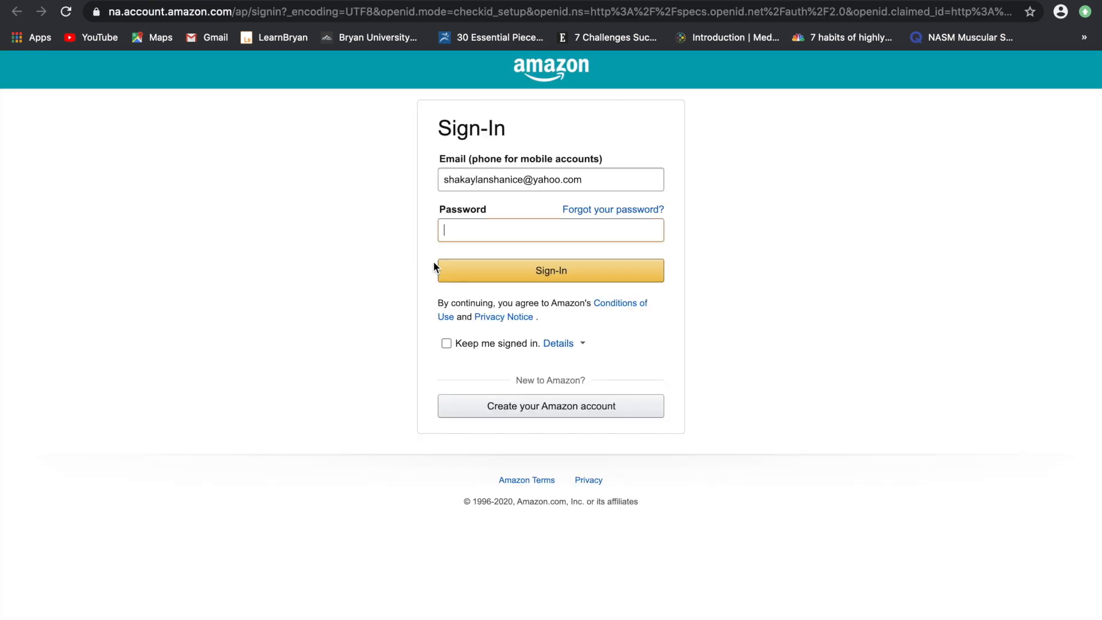
- Sign in to Amazon, re-entering the password after the first attempt is rejected
{"action": "left_click", "coordinate": [550, 270]}
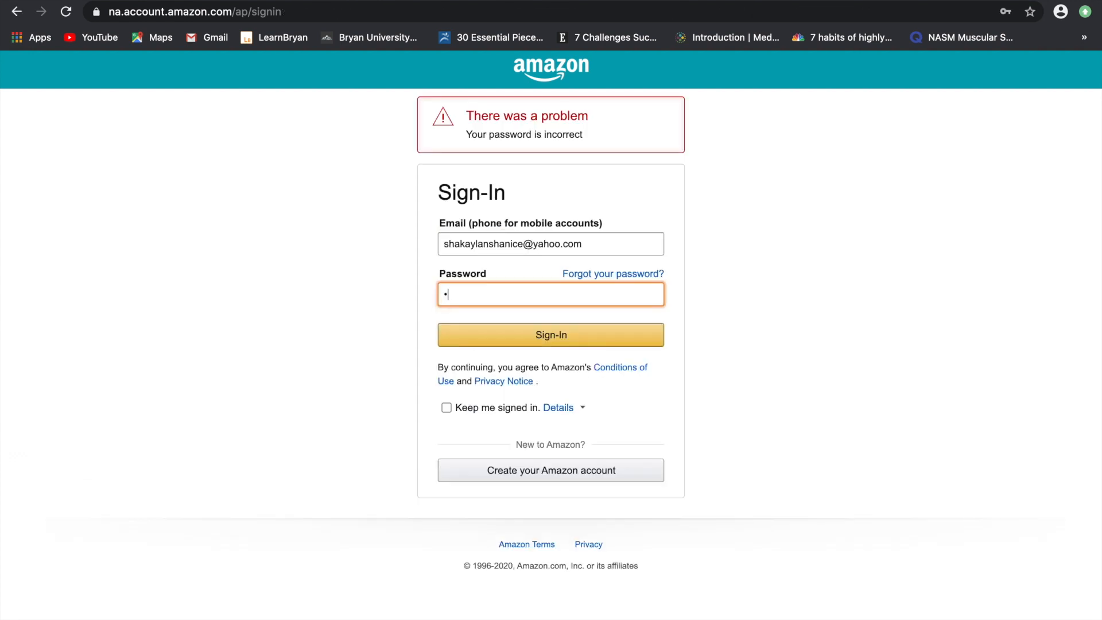
{"action": "type", "text": "password"}
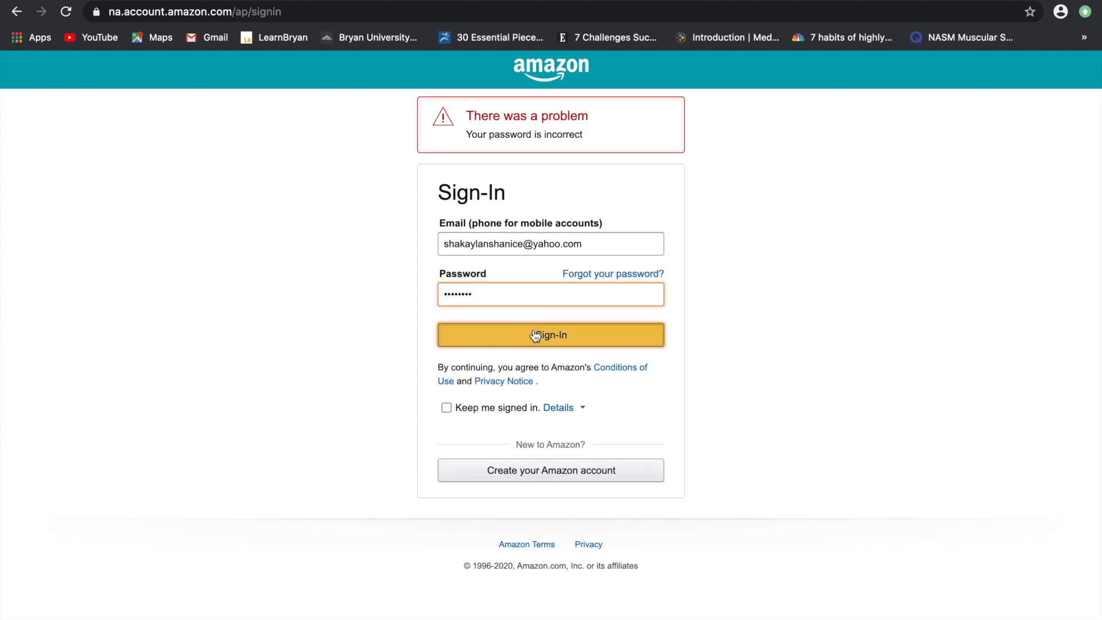
{"action": "left_click", "coordinate": [550, 335]}
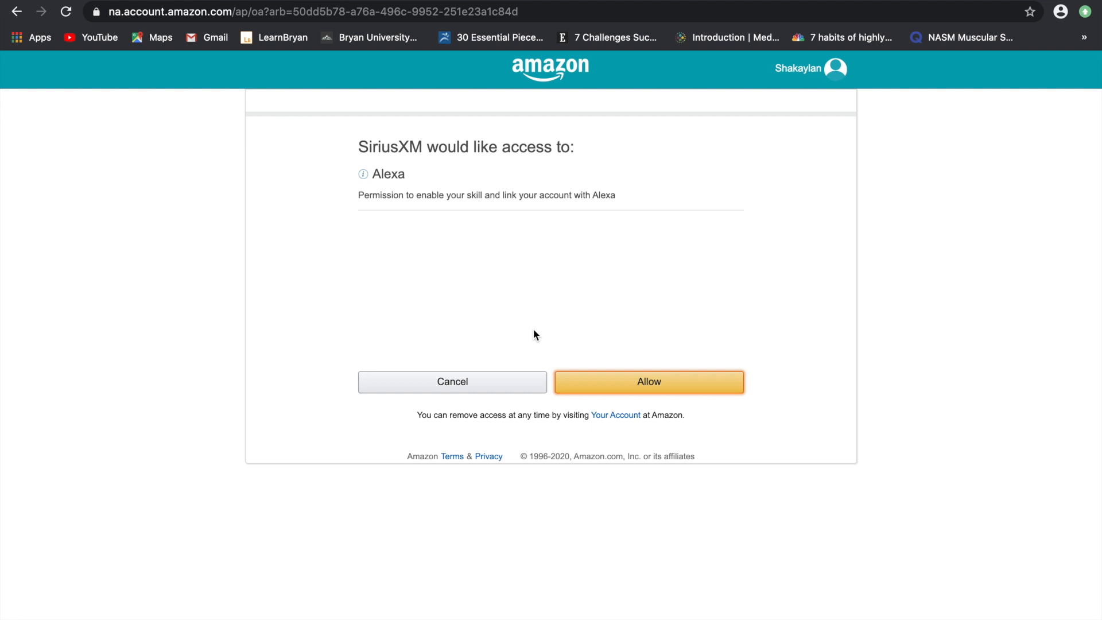
- Allow SiriusXM access to Alexa to link the accounts, then search Google for yahoo
{"action": "left_click", "coordinate": [648, 381]}
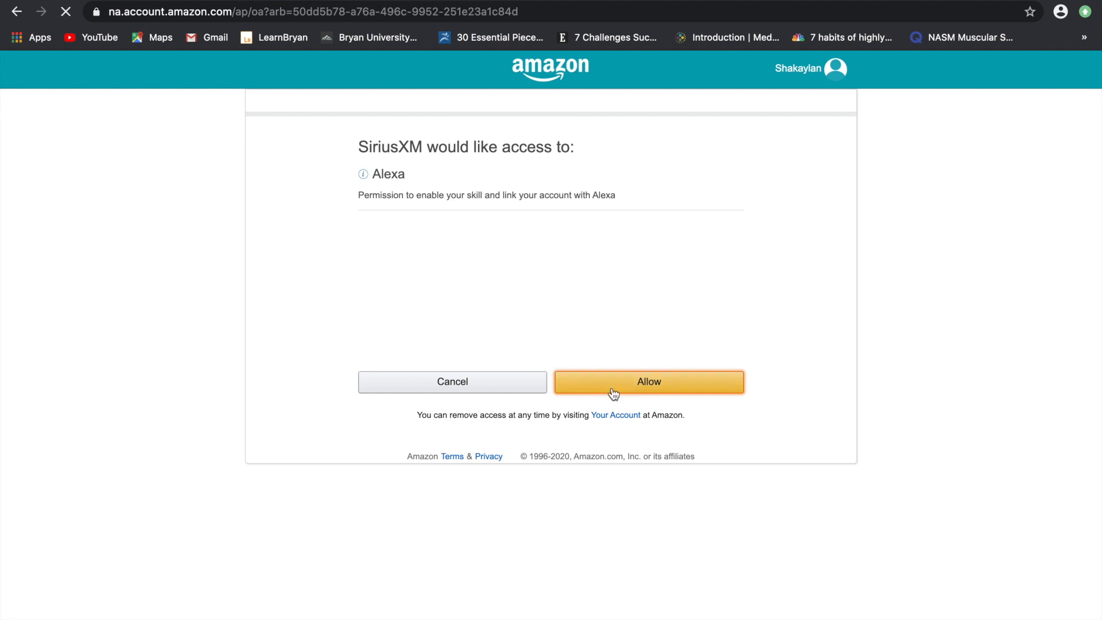
{"action": "left_click", "coordinate": [647, 382]}
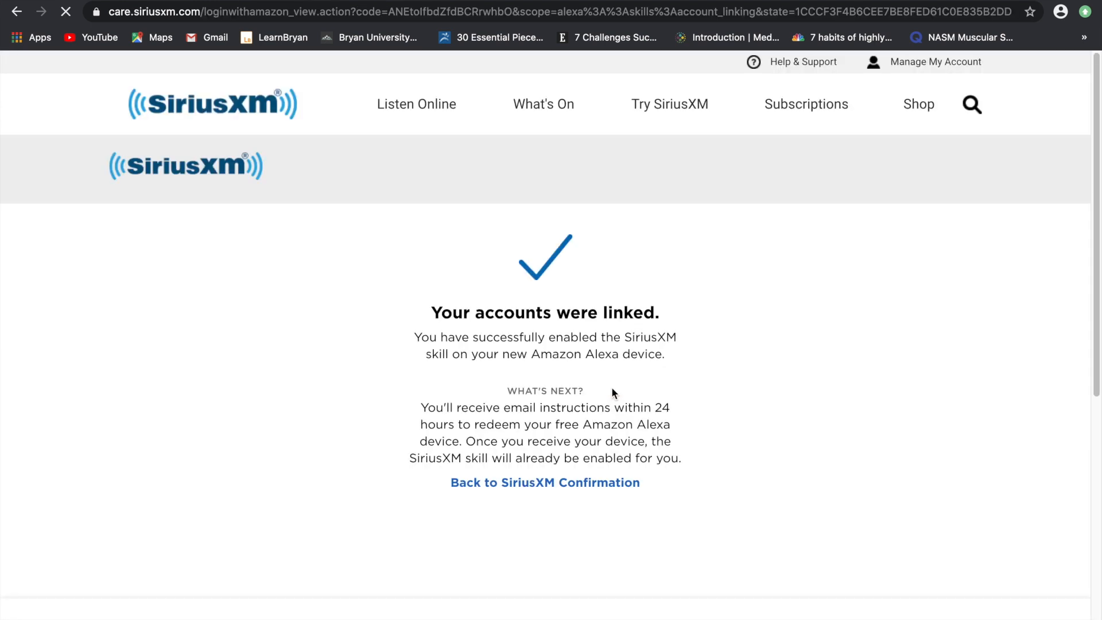
{"action": "left_click", "coordinate": [544, 482]}
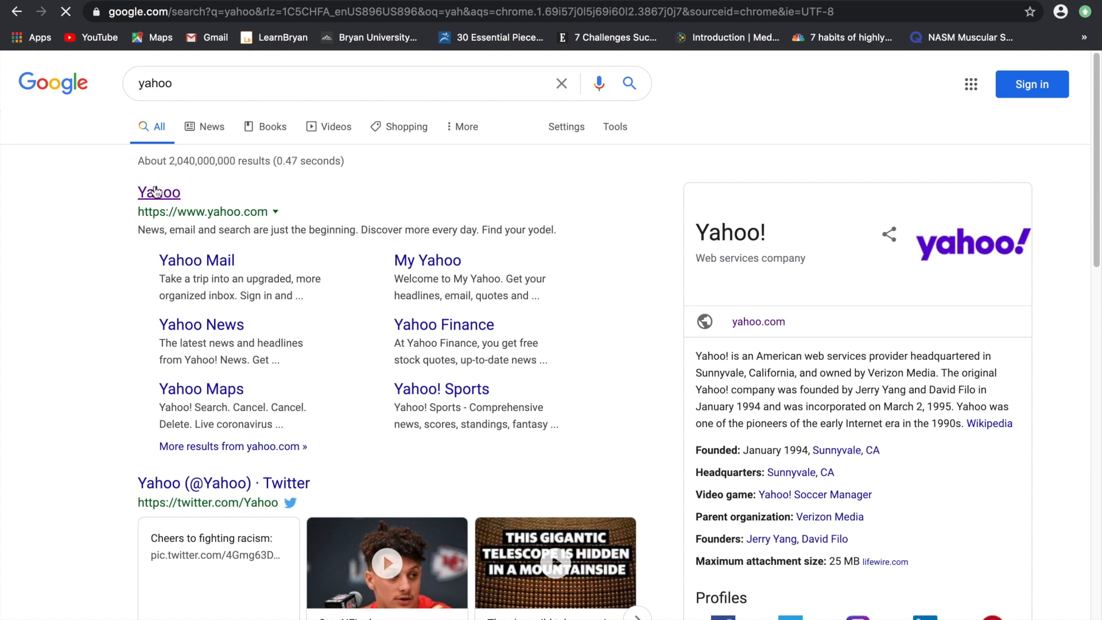
- Sign in to Yahoo with the username and password, landing on the homepage with new mail
{"action": "left_click", "coordinate": [159, 191]}
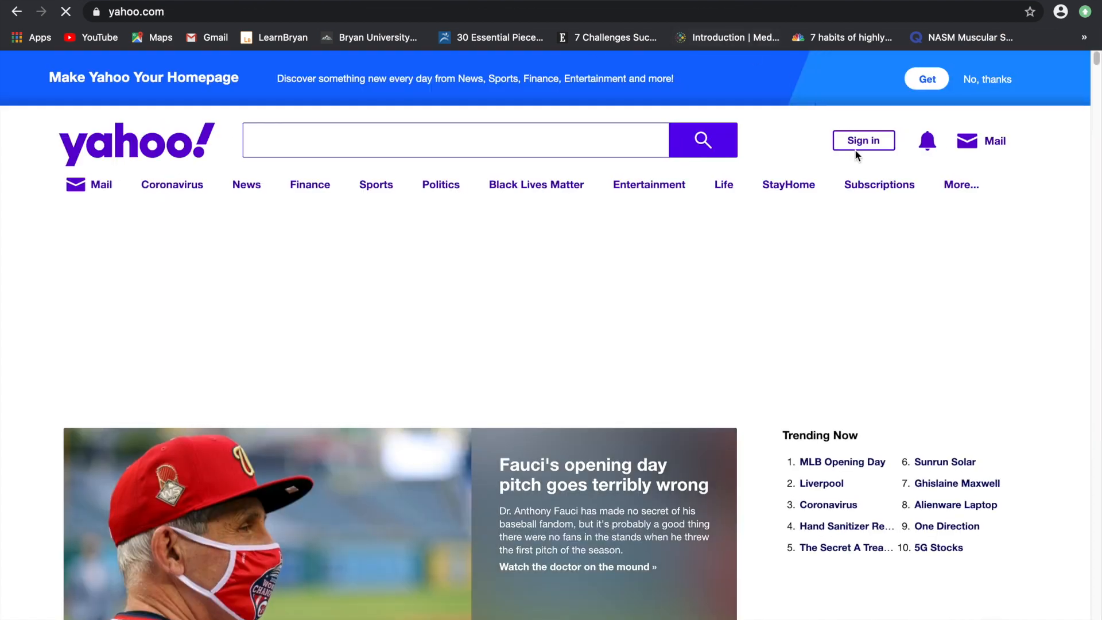
{"action": "left_click", "coordinate": [864, 140]}
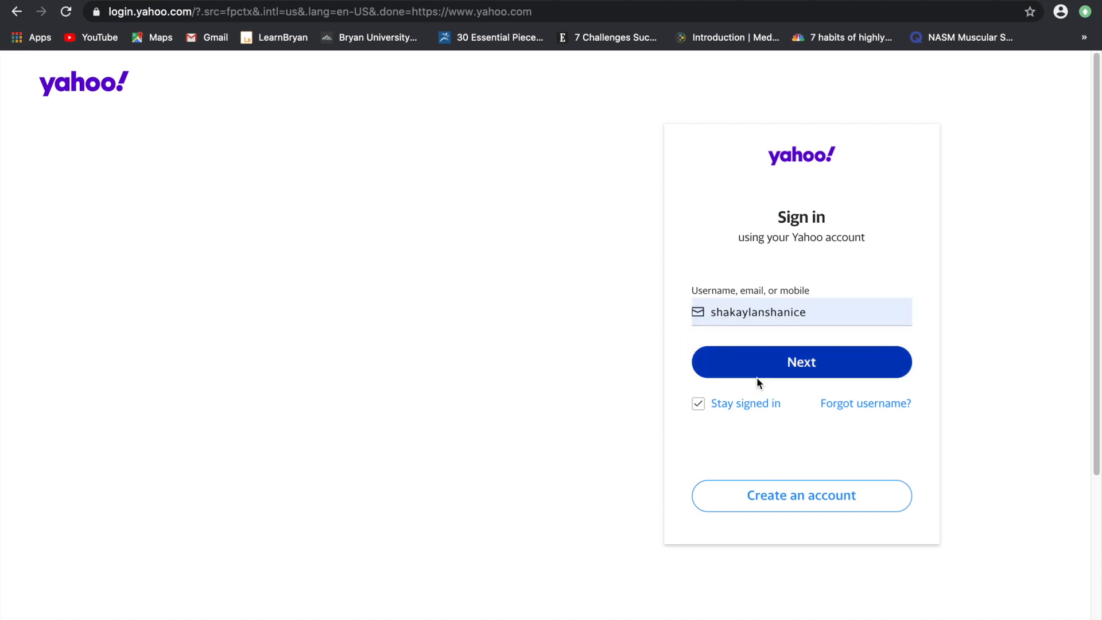
{"action": "left_click", "coordinate": [800, 361]}
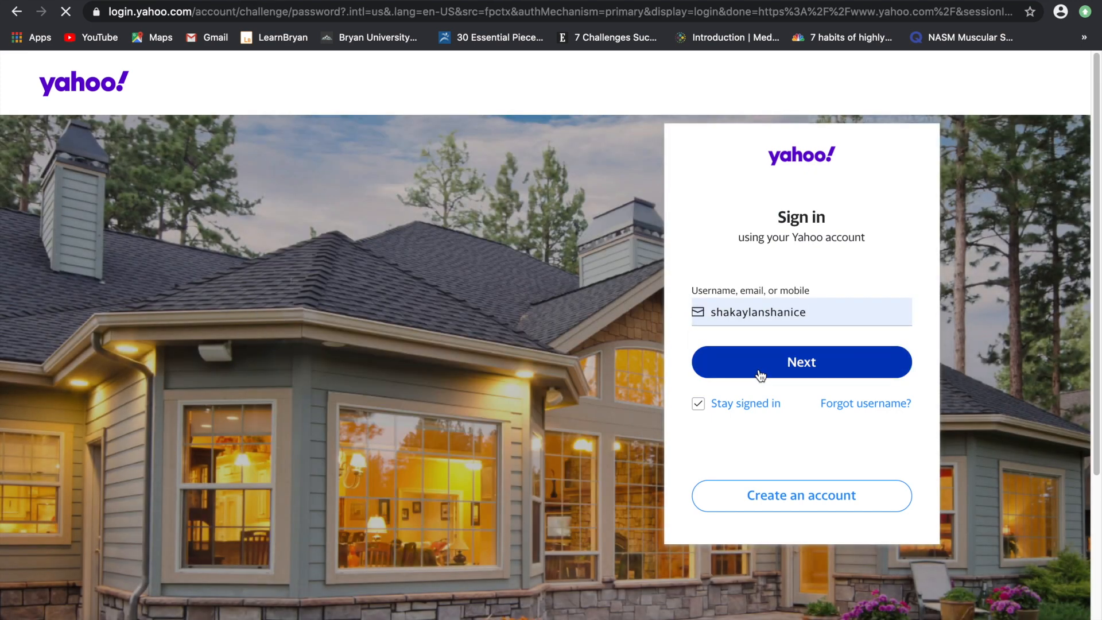
{"action": "left_click", "coordinate": [800, 362]}
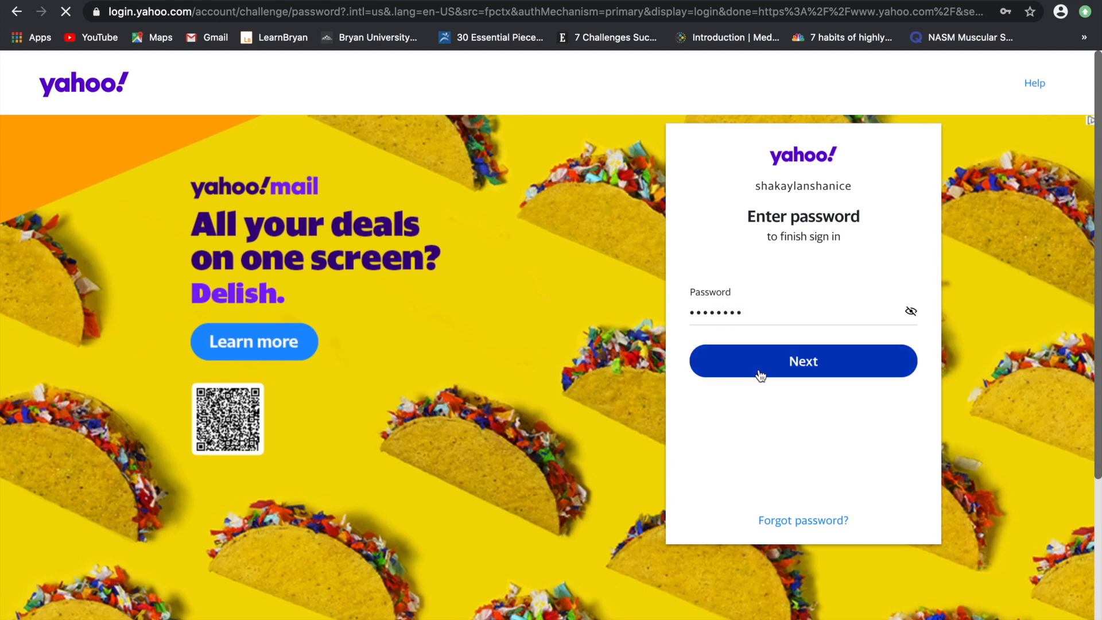
{"action": "left_click", "coordinate": [801, 361]}
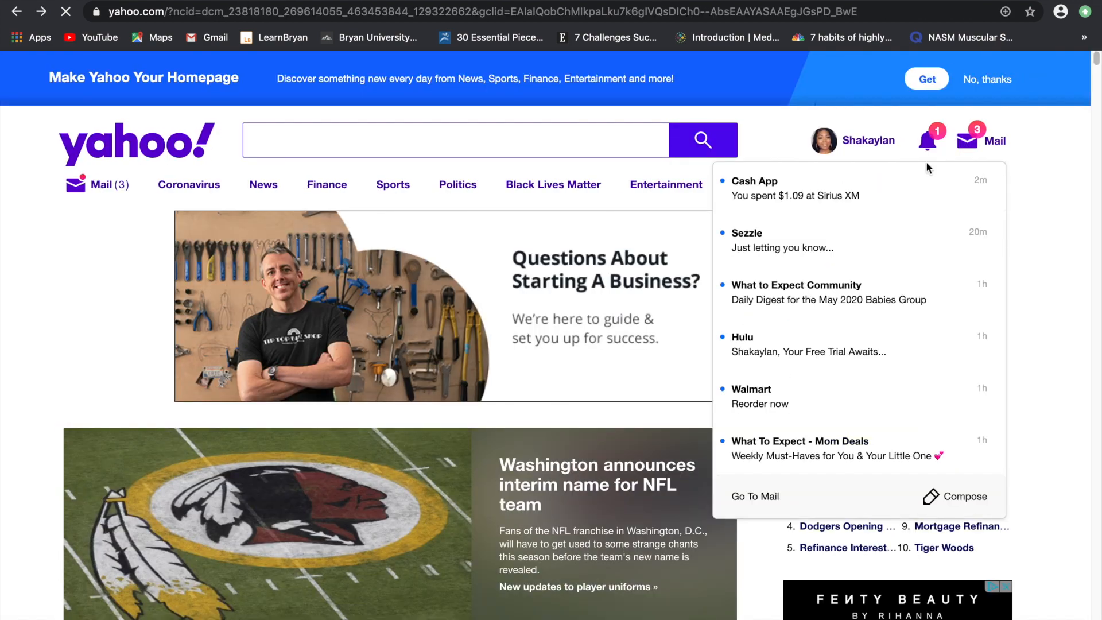
{"action": "mouse_move", "coordinate": [814, 331]}
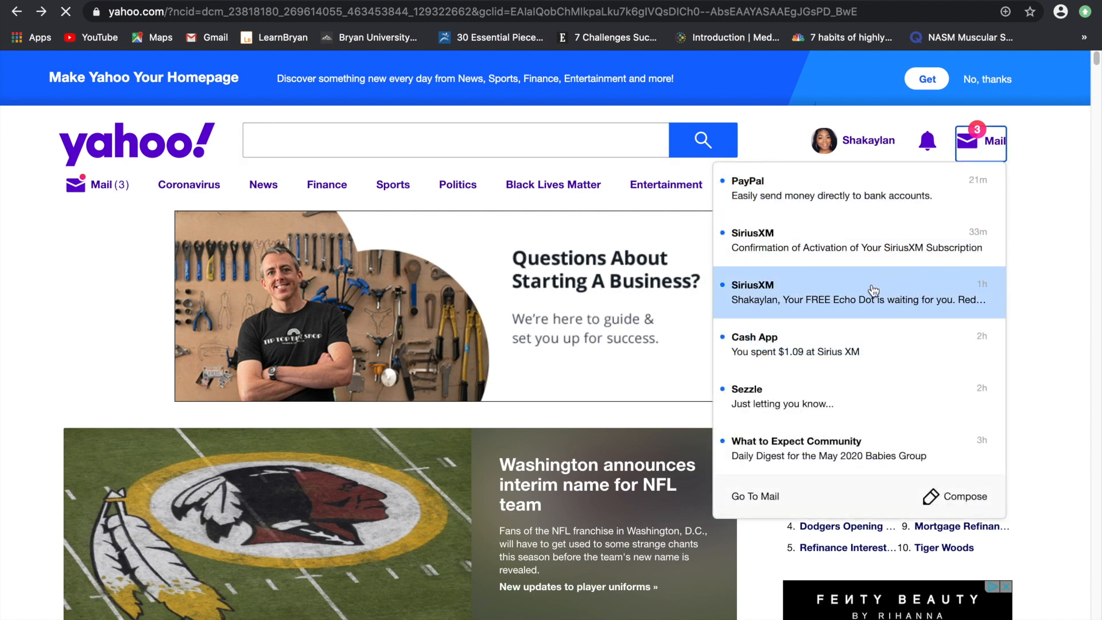
- Open the SiriusXM 'FREE Echo Dot' email and follow 'Get my Echo Dot' to Amazon's product page
{"action": "left_click", "coordinate": [857, 292]}
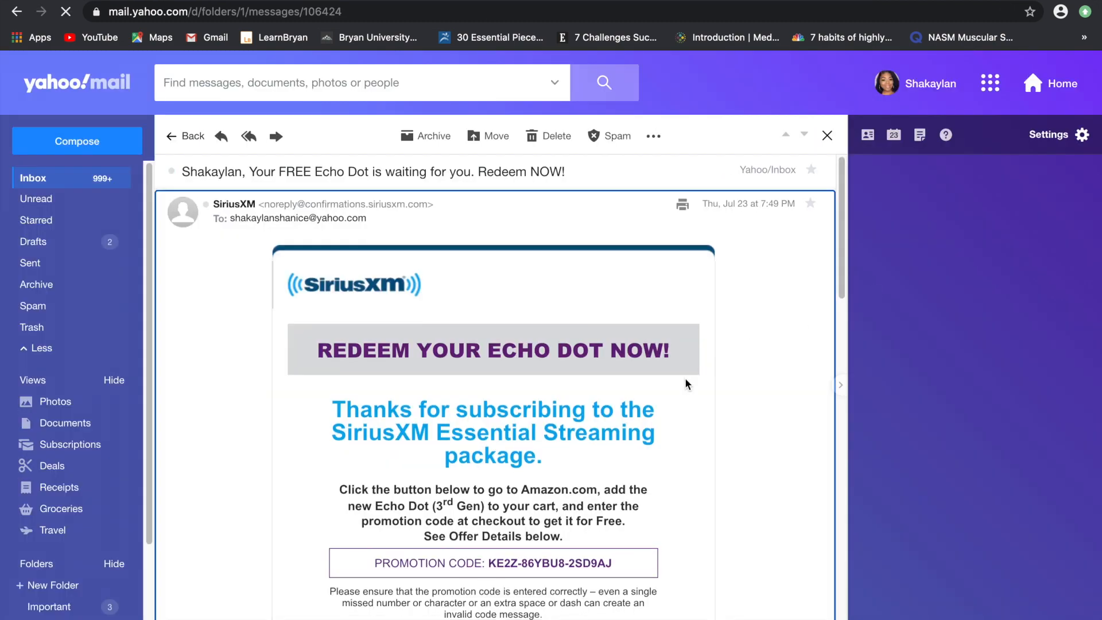
{"action": "scroll", "scroll_direction": "down", "scroll_amount": 3}
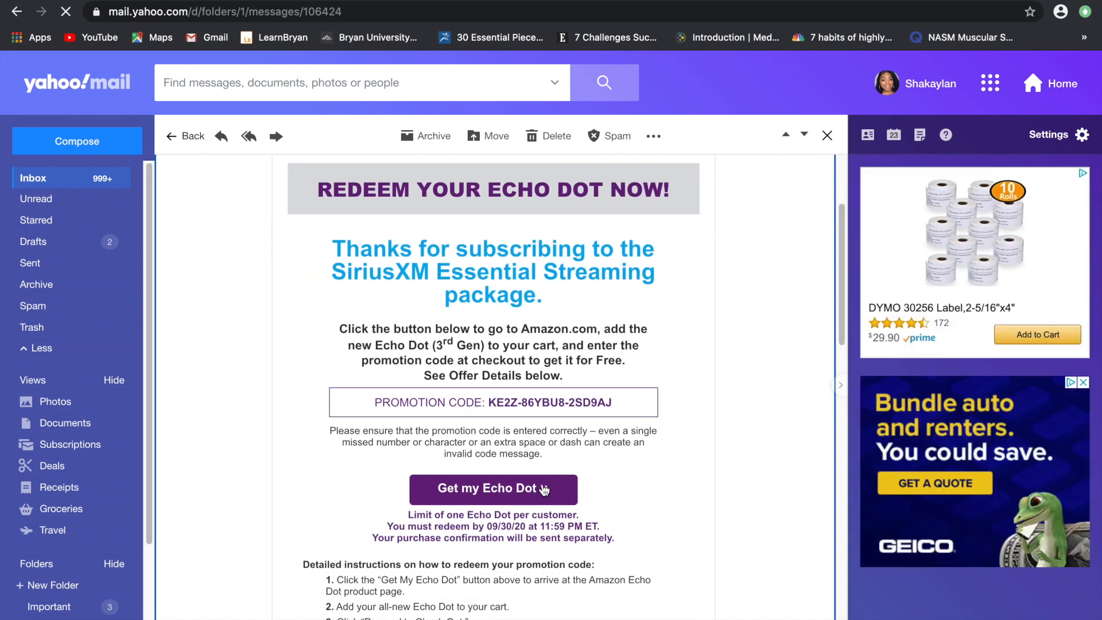
{"action": "left_click", "coordinate": [491, 488]}
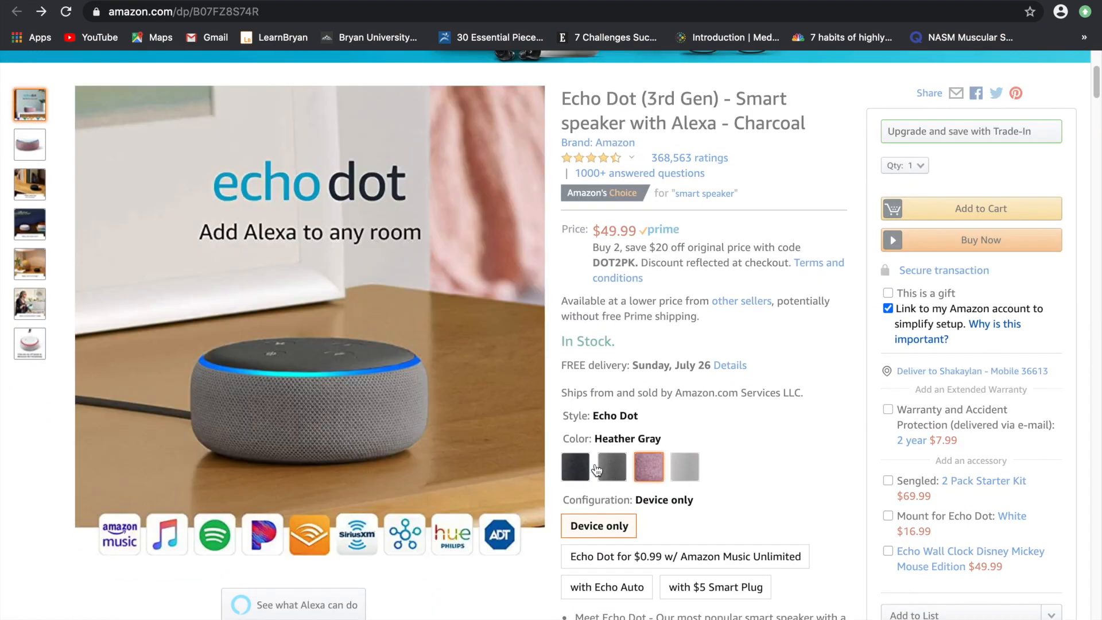
- Add the Charcoal Echo Dot (3rd Gen) to the cart, declining the protection plan and mount add-ons
{"action": "left_click", "coordinate": [648, 466]}
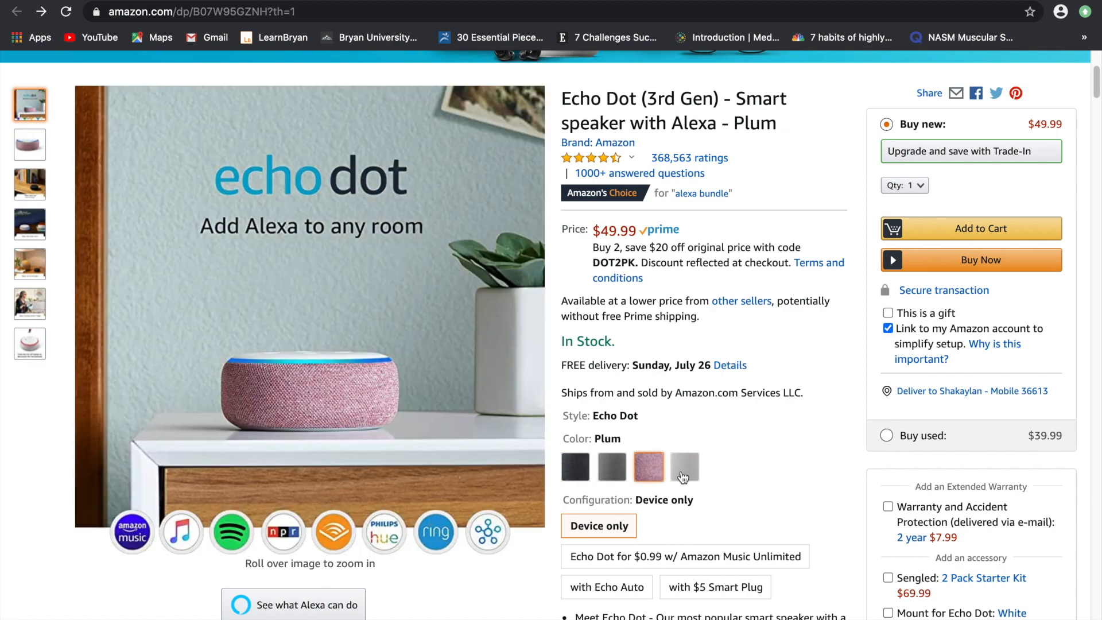
{"action": "left_click", "coordinate": [575, 466]}
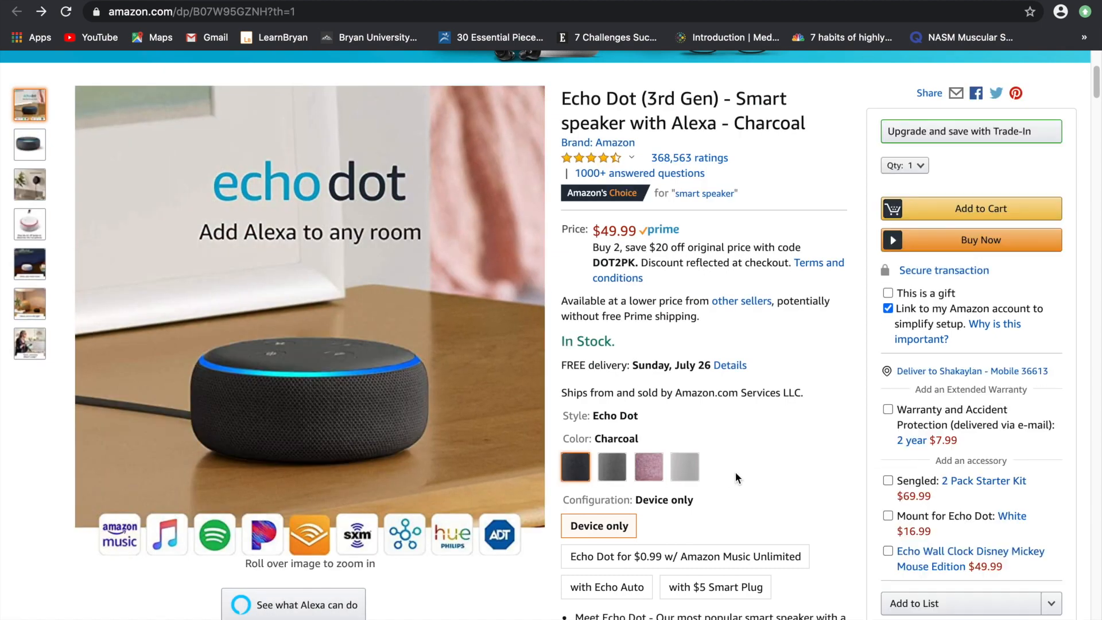
{"action": "scroll", "scroll_direction": "down", "scroll_amount": 3}
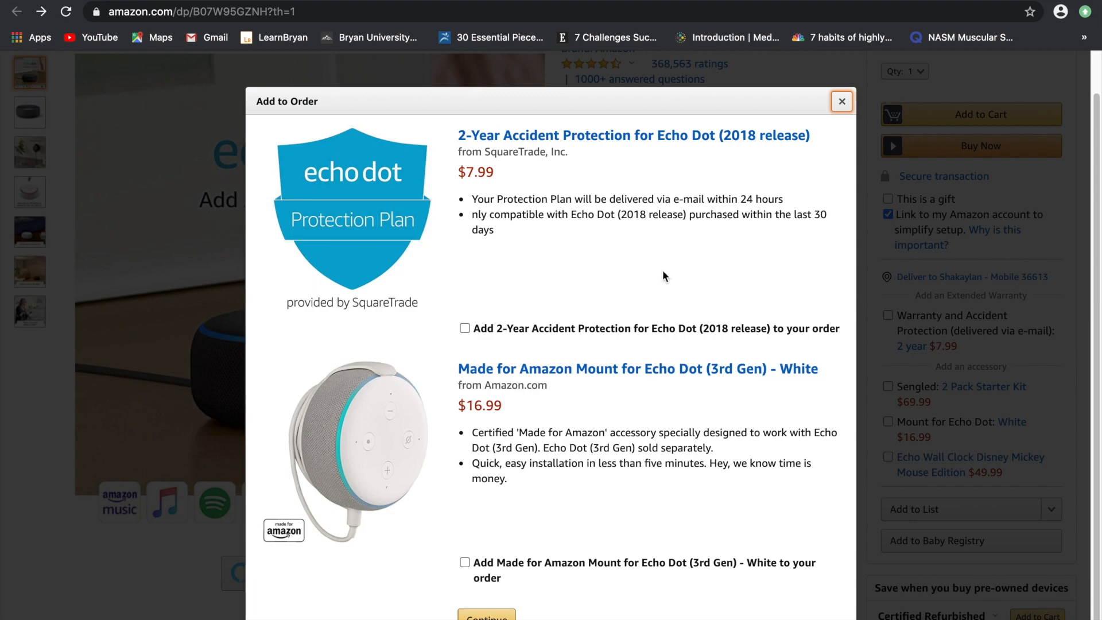
{"action": "left_click", "coordinate": [841, 101]}
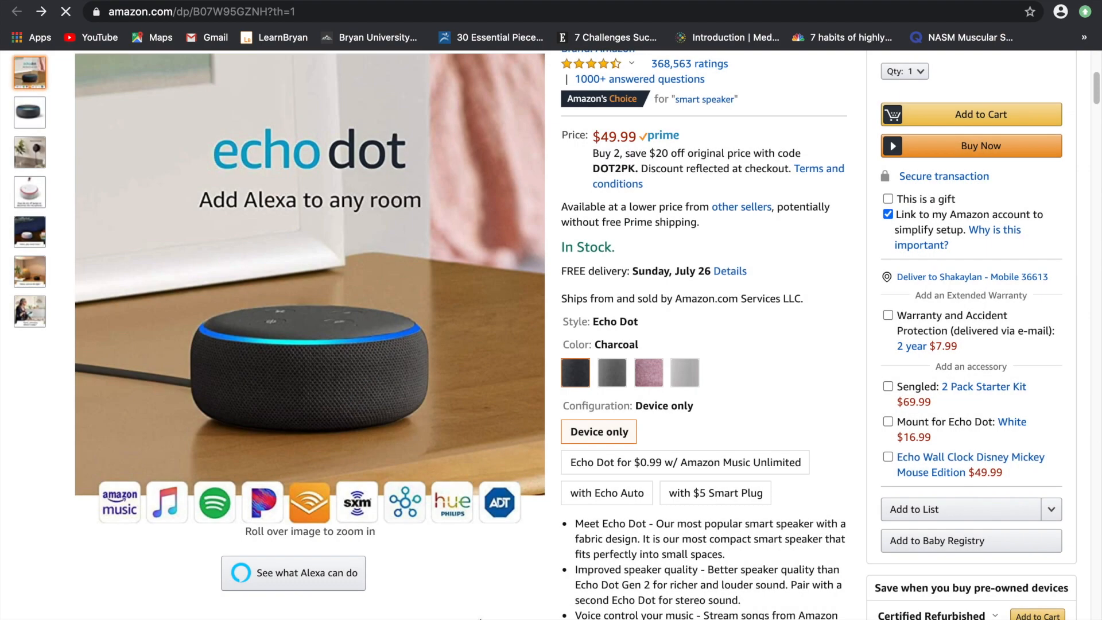
{"action": "left_click", "coordinate": [979, 113]}
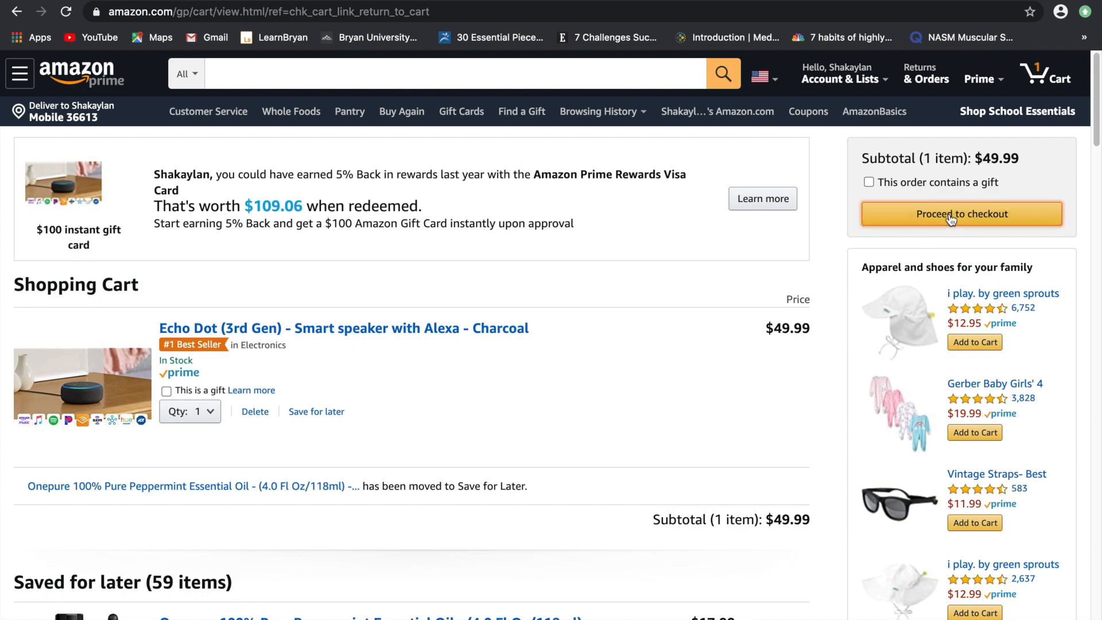
- Proceed to checkout for the Echo Dot and copy the promotion code from the SiriusXM email
{"action": "left_click", "coordinate": [961, 213]}
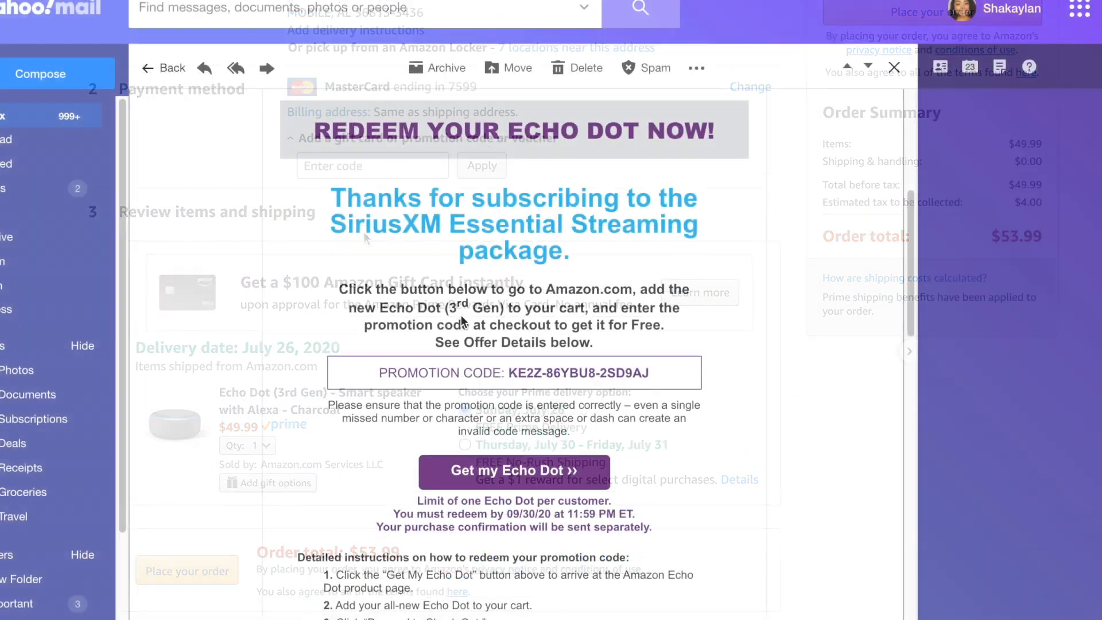
{"action": "left_click", "coordinate": [894, 66]}
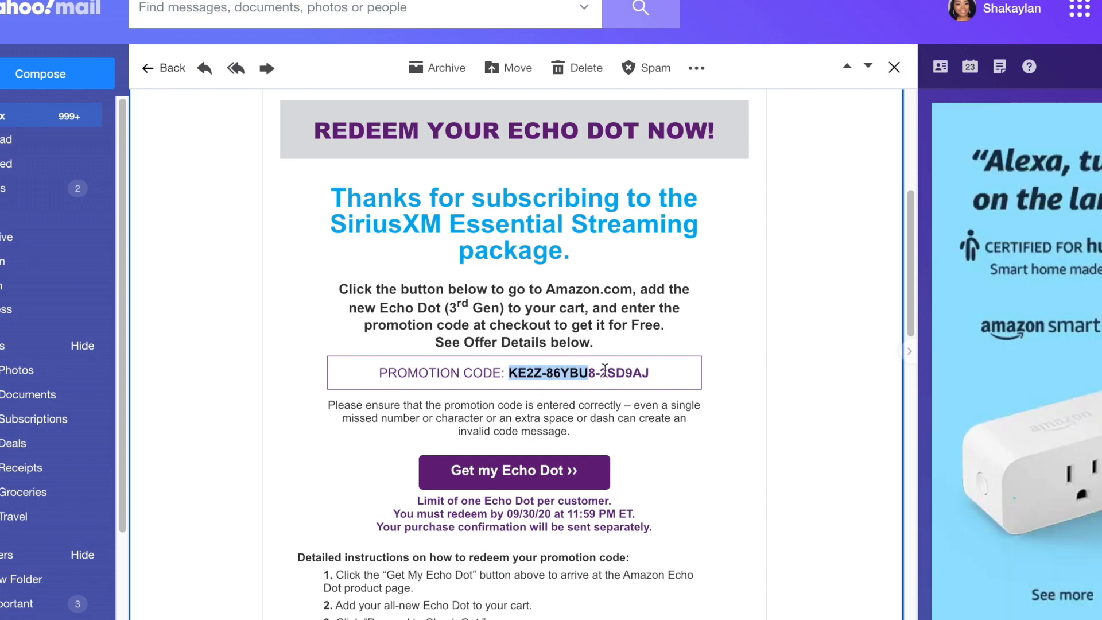
{"action": "right_click", "coordinate": [598, 373]}
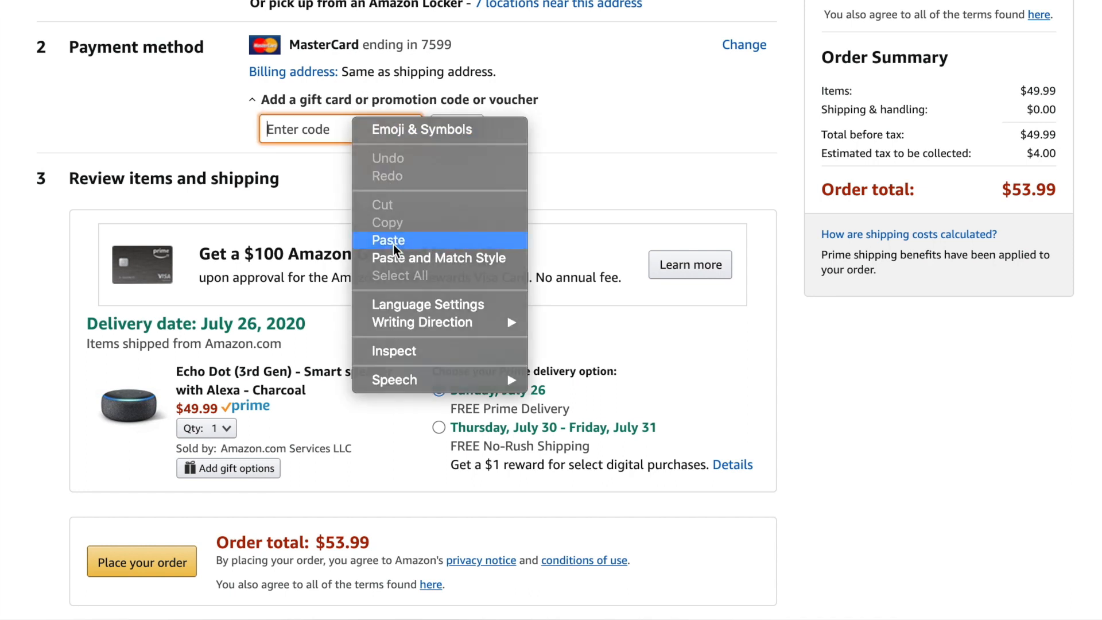
- Paste and apply the promotion code, dropping the total to $0.00, then place the Echo Dot order
{"action": "left_click", "coordinate": [387, 240]}
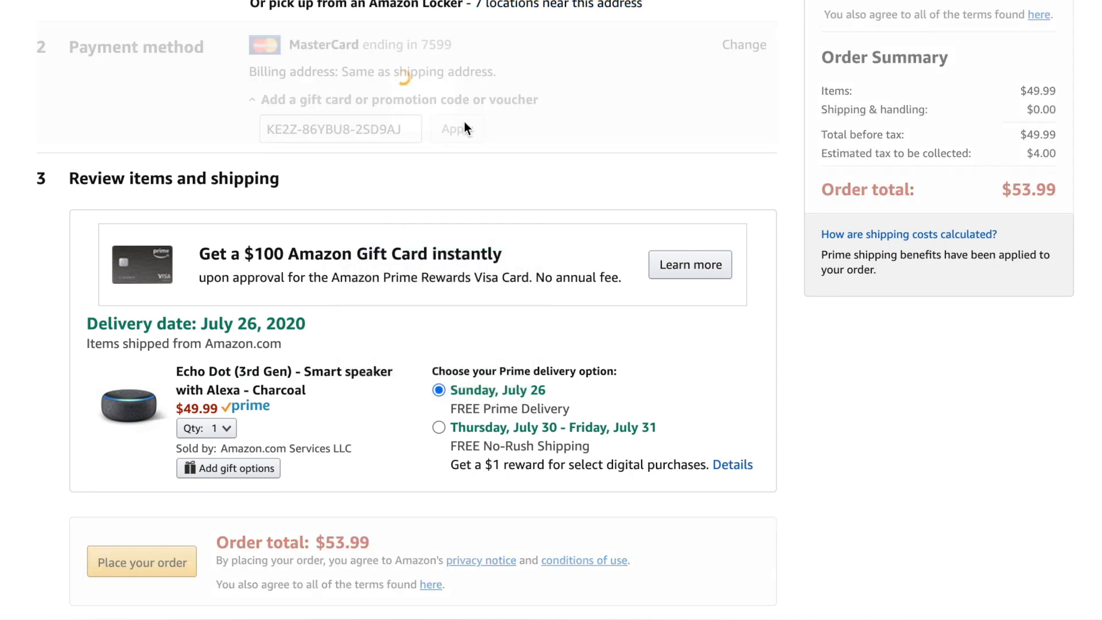
{"action": "left_click", "coordinate": [456, 129]}
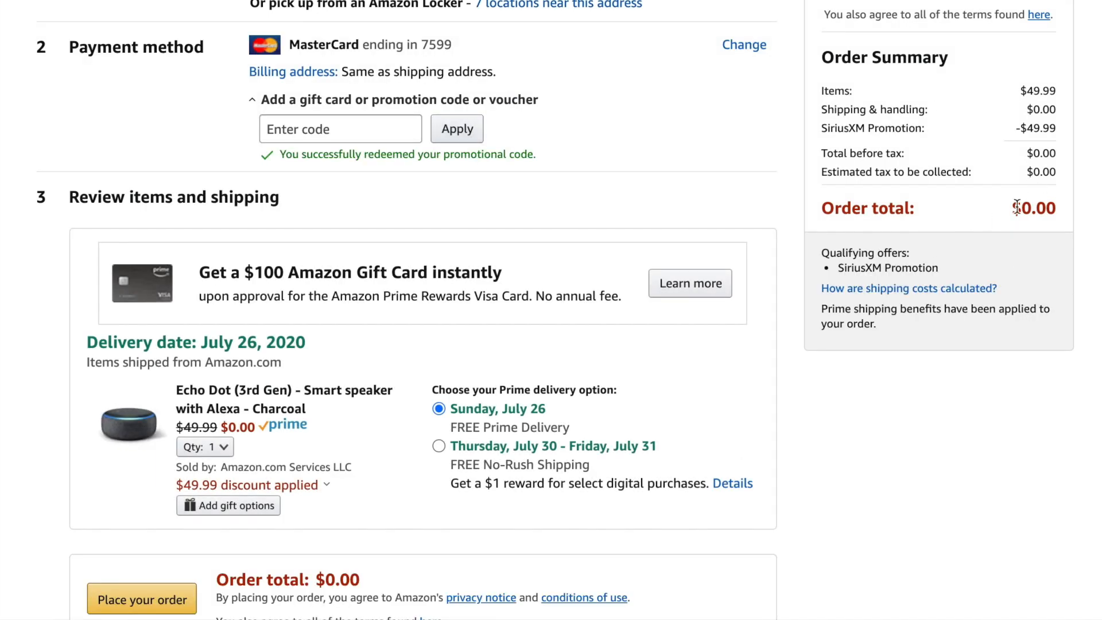
{"action": "scroll", "scroll_direction": "down", "scroll_amount": 3}
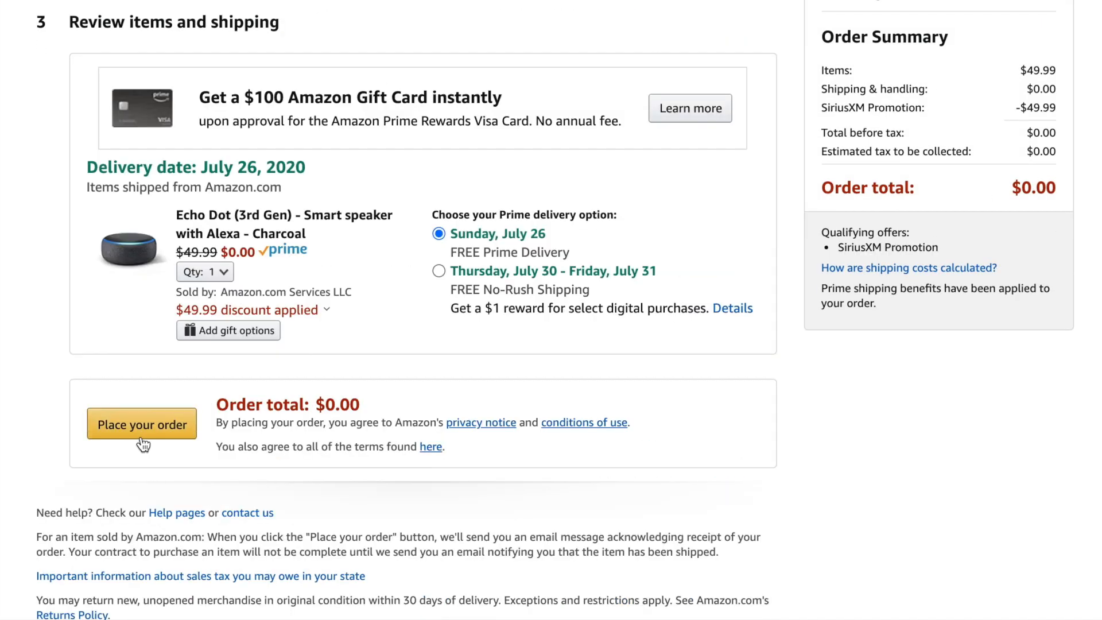
{"action": "left_click", "coordinate": [141, 424]}
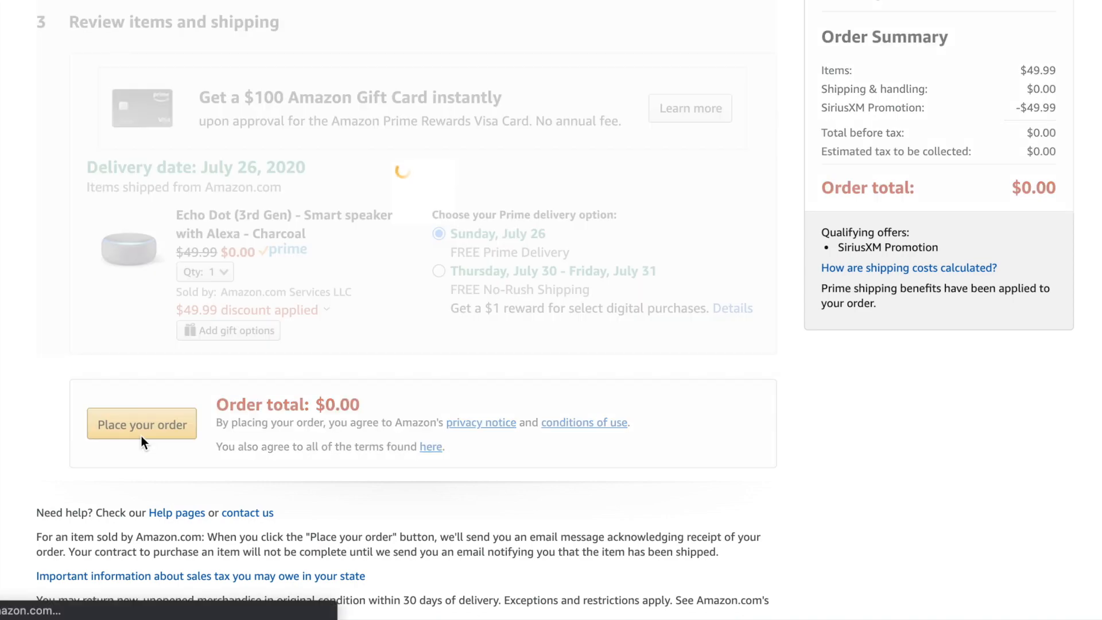
{"action": "left_click", "coordinate": [141, 425]}
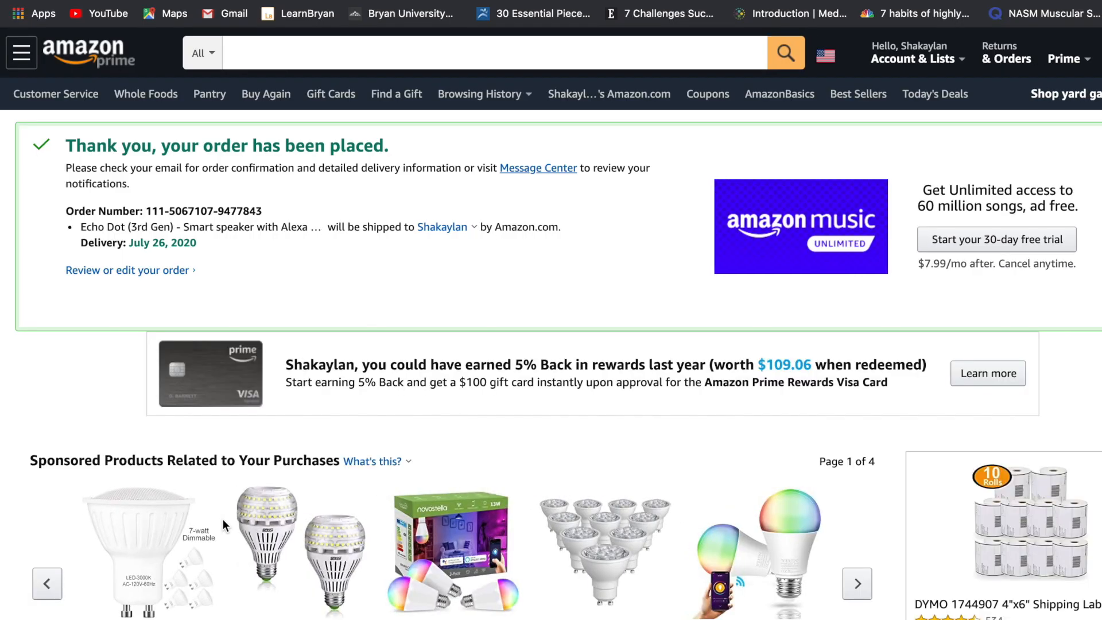